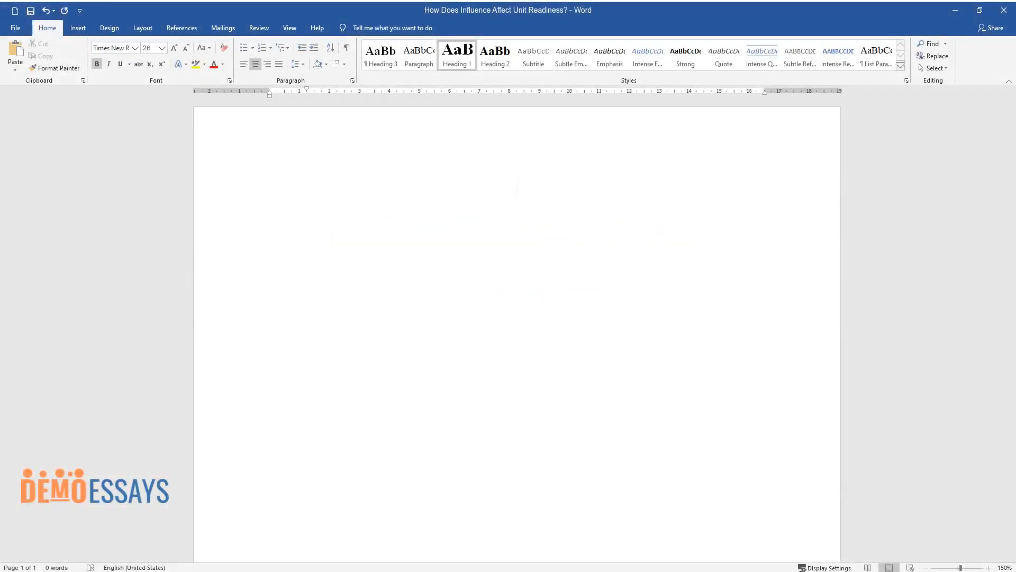
Step: Type the bold, centred 20 pt Times New Roman title 'How Does Influence Affect Unit Readiness?'
text(How Does Influence Affect Unit)
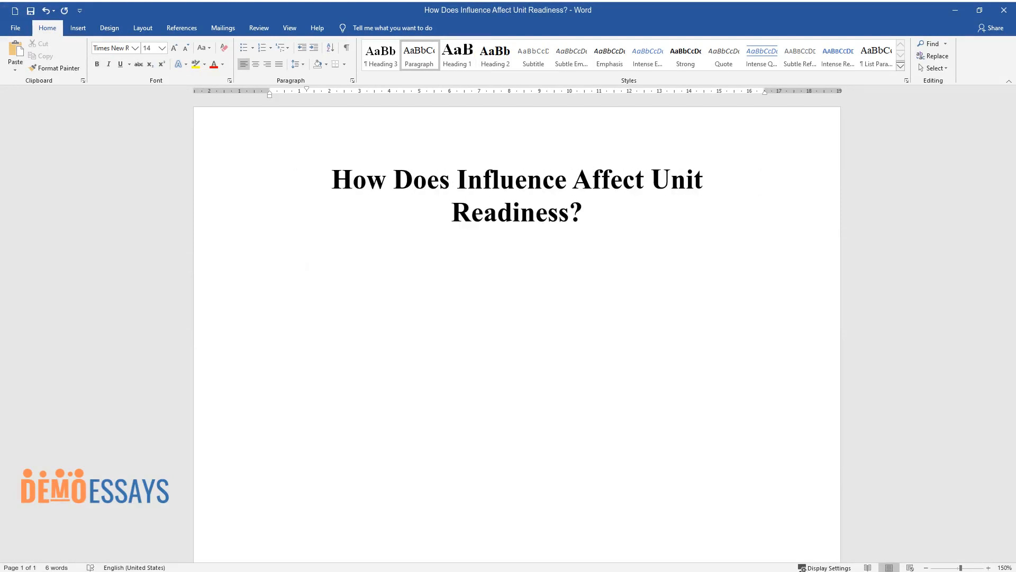
Step: Write the indented introduction ending 'is that of readiness.', then begin the next paragraph with 'Influence'
text(The ultimate a)
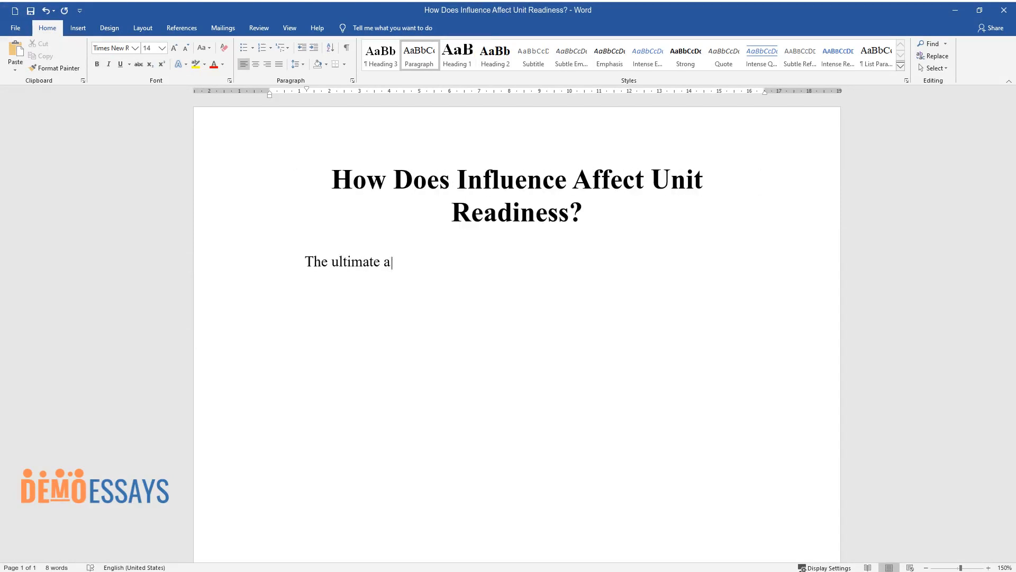
text(im of any military unit, including)
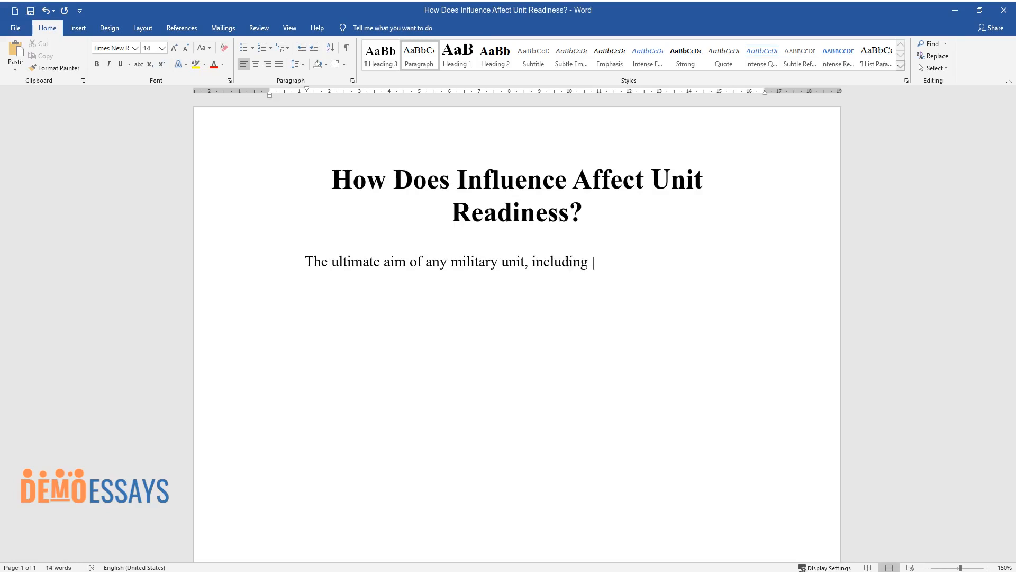
text(a platoon and a company, is to mee)
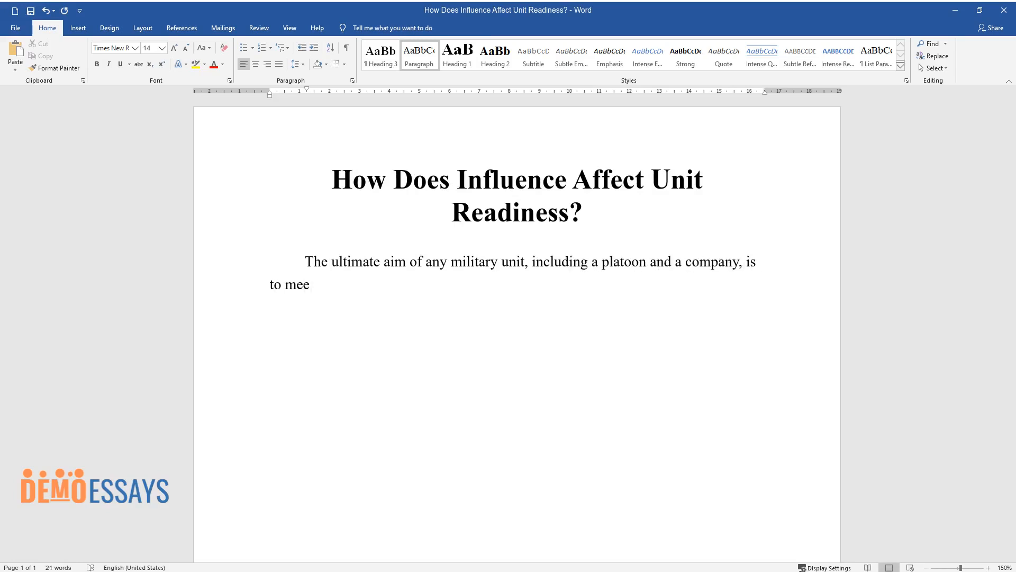
text(t the outlined operational demands.)
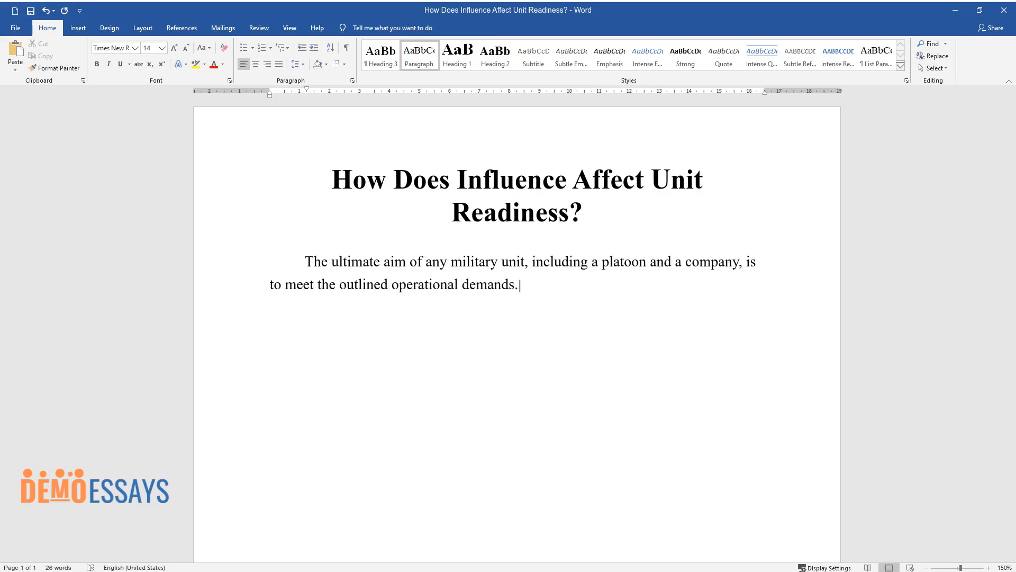
text(Such an objective is possible when)
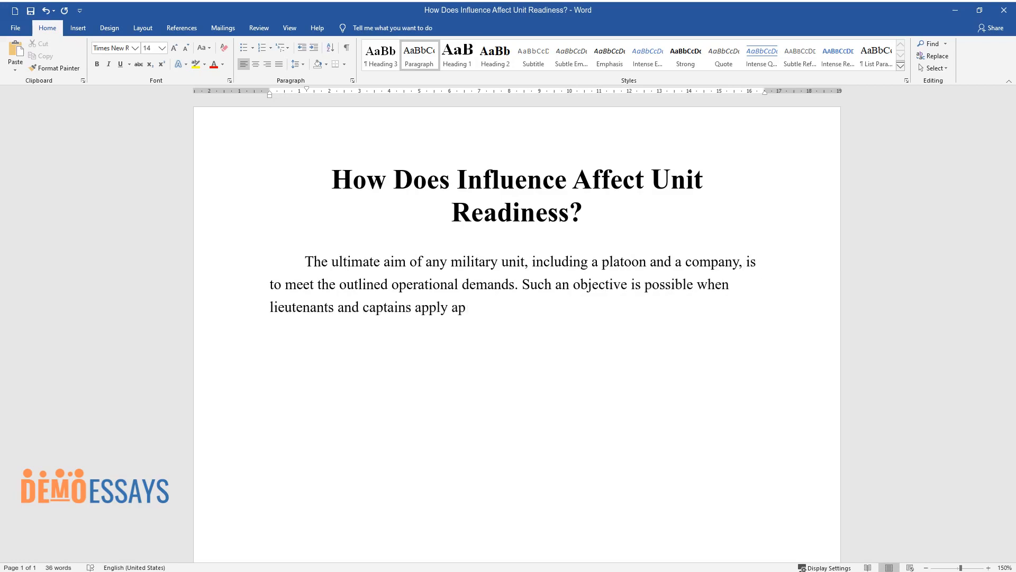
text(propriate strategies to guide and)
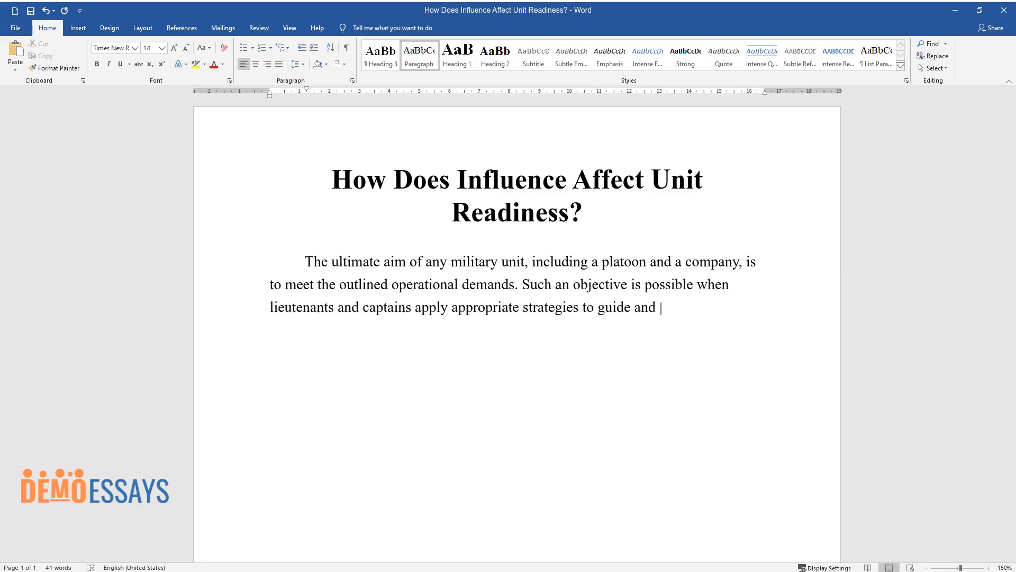
text(influence their soldiers. The inclu)
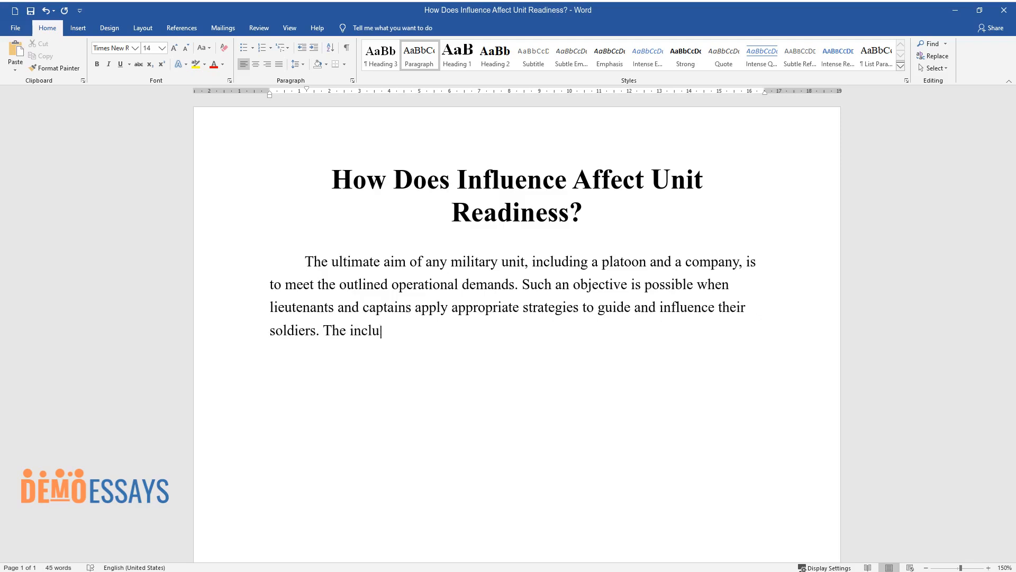
text(sion of principles and standards w)
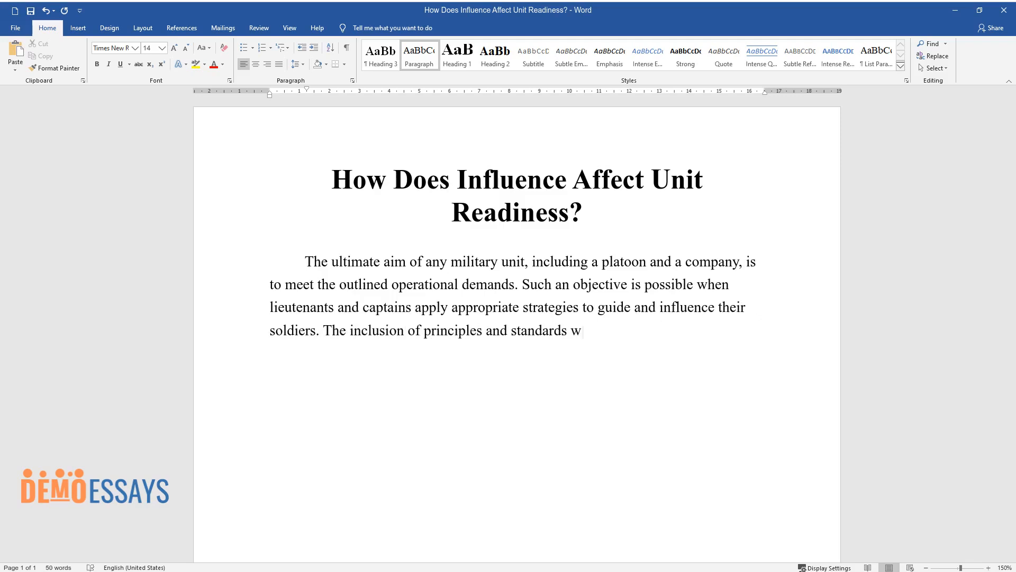
text(ill compel soldiers to act swiftly,)
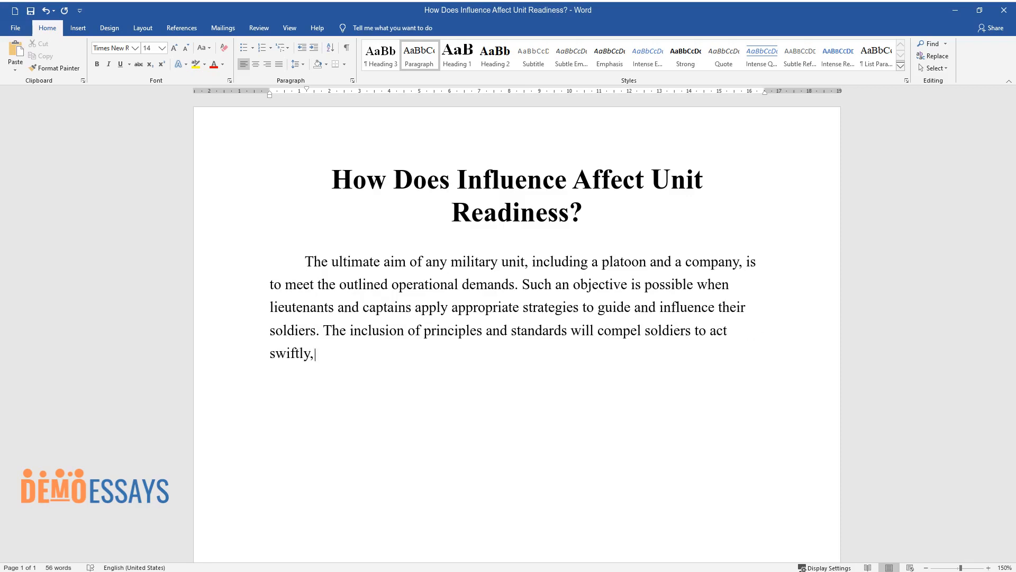
text(follow instructions, support one)
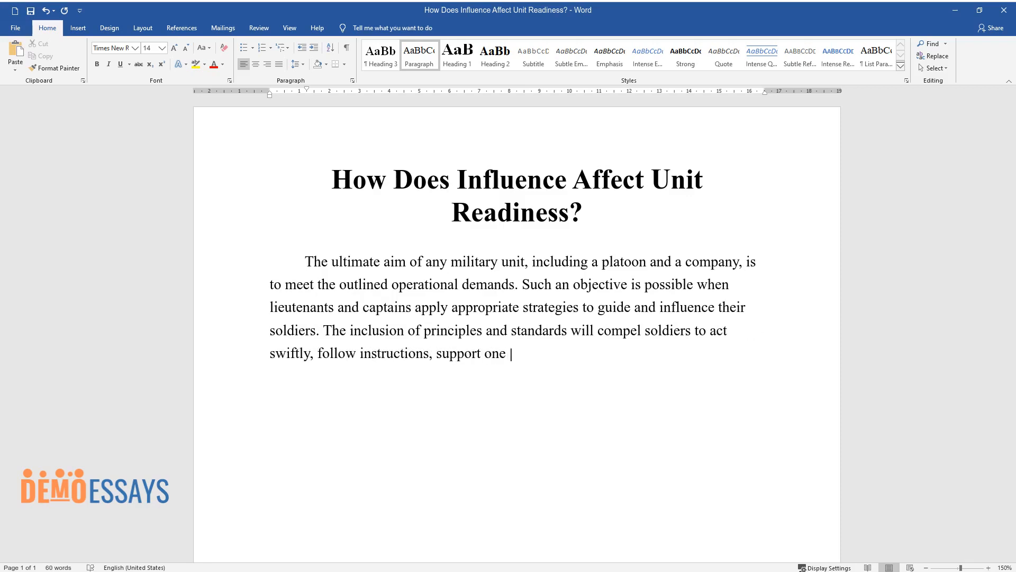
text(another, and deliver timely results. One of)
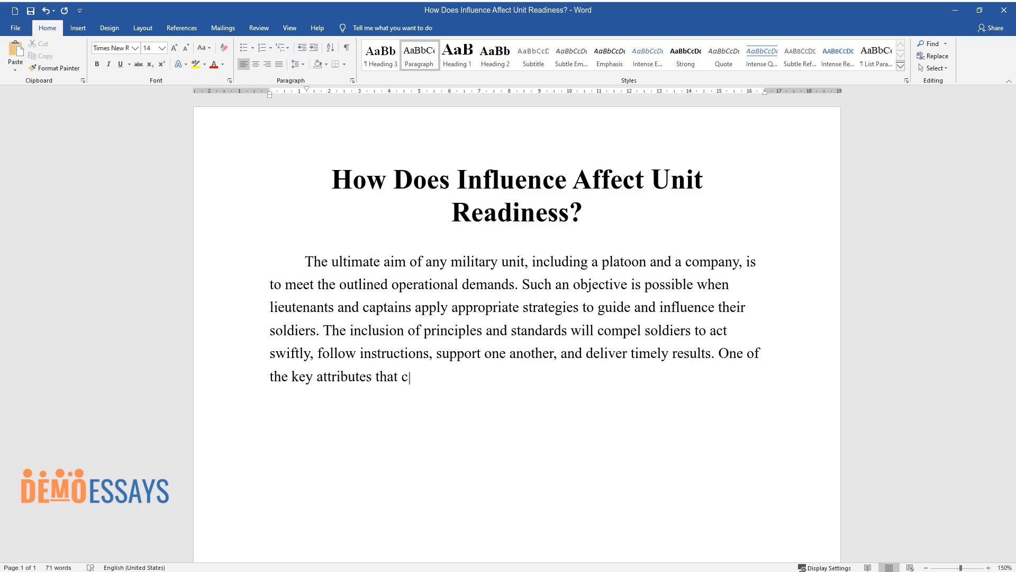
text(an ensure that the intended objectives are realized is that of)
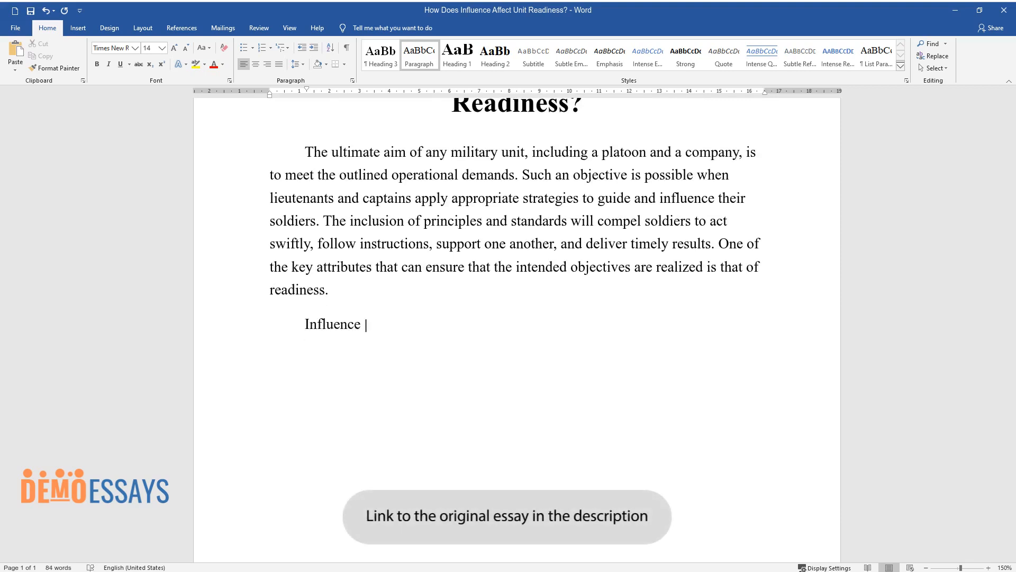
Step: Finish the paragraph on commanders' and squad leaders' influence ending 'at all times', then start 'The issue'
text(is a critical attribute that dicta)
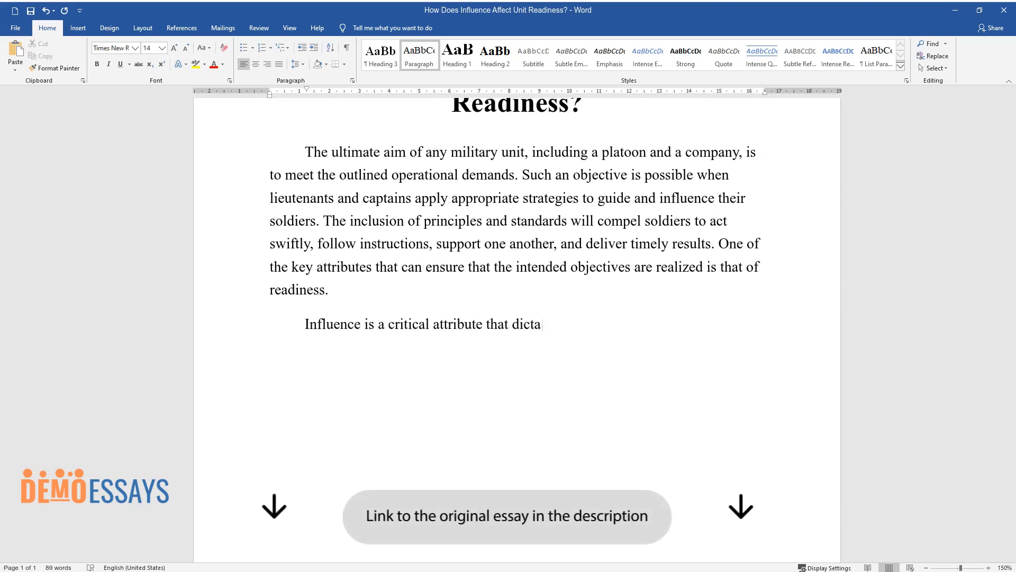
text(tes the performance of any military)
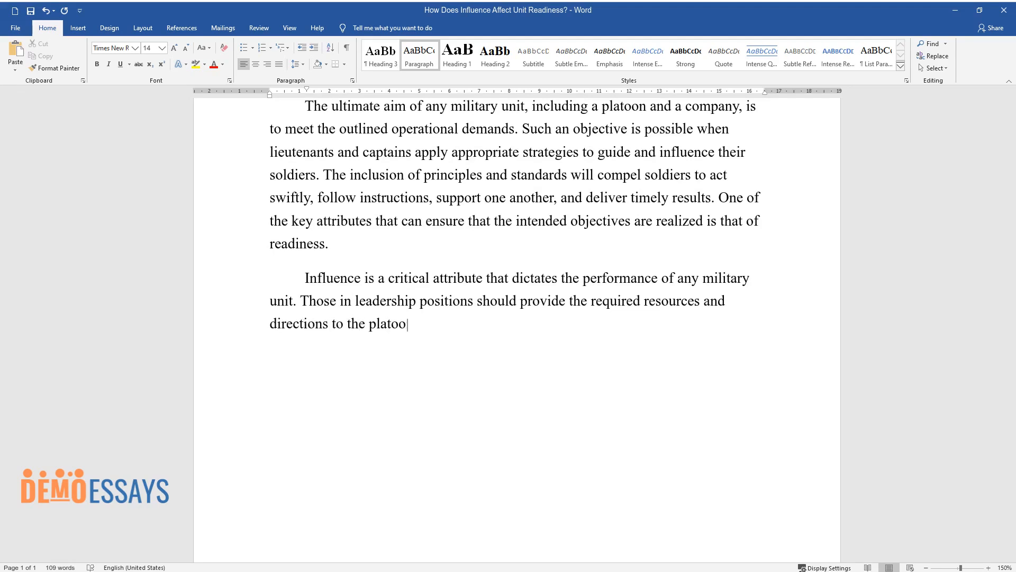
text(n. Commanders should ensure that the books of all leaders)
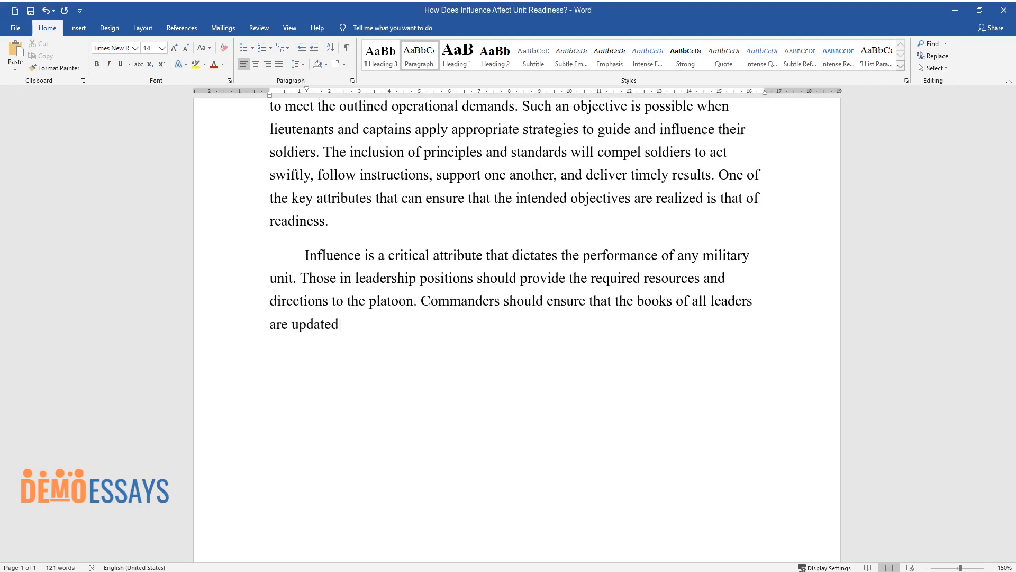
text(accordingly. Squad leaders need to)
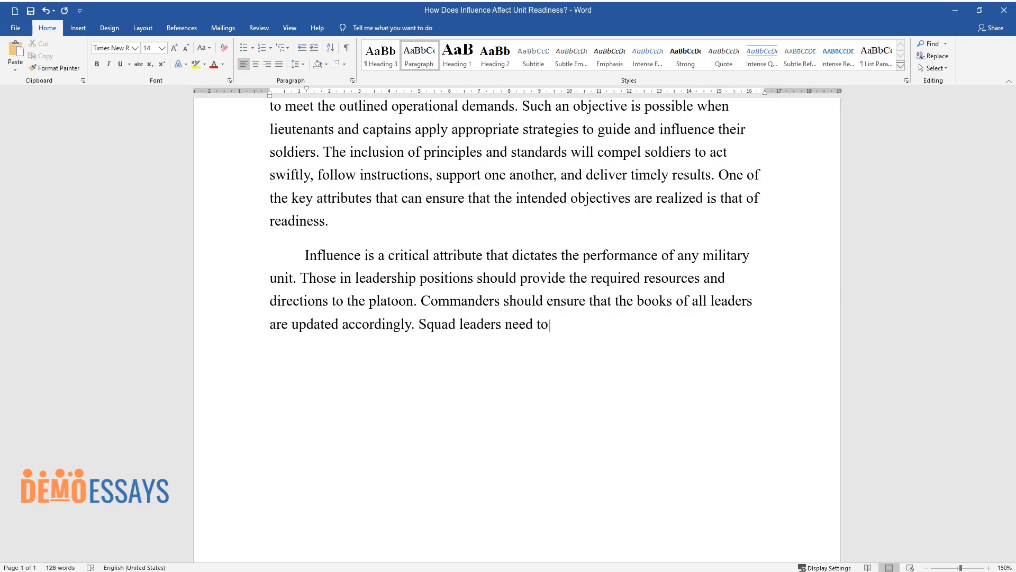
text(be aware of the location and wher)
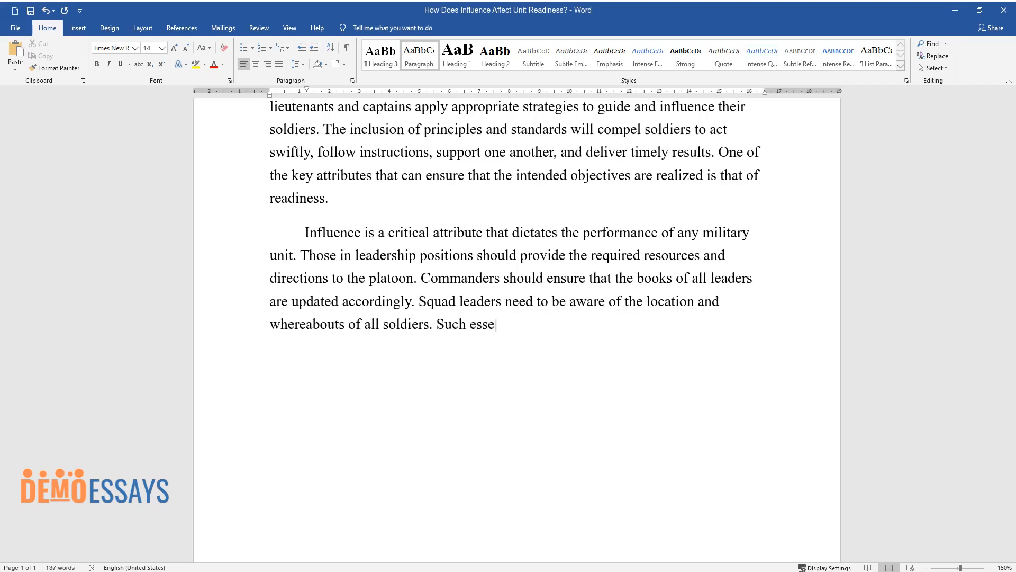
text(ntial attributes present a sense of)
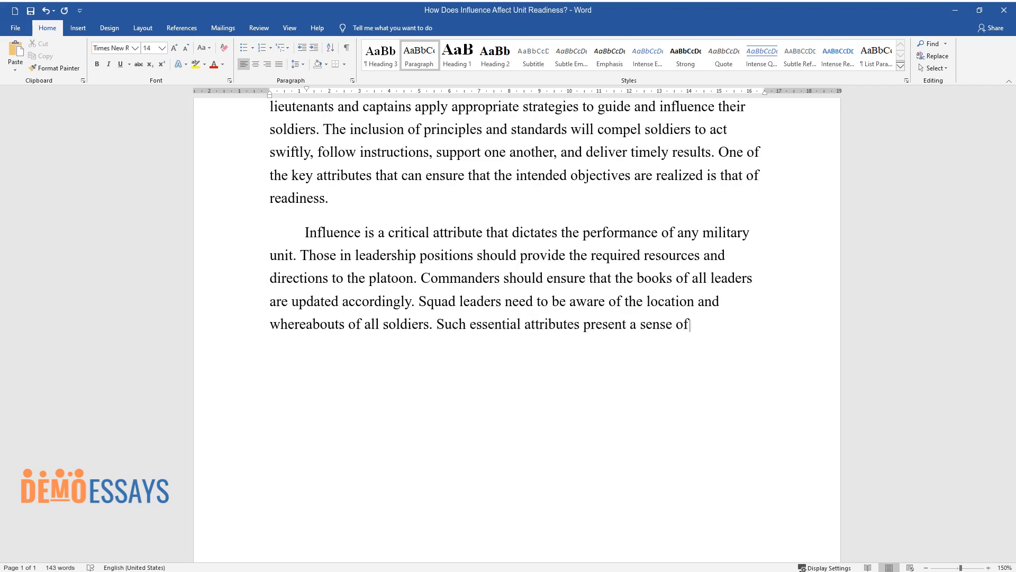
text(influence, thereby contributing to)
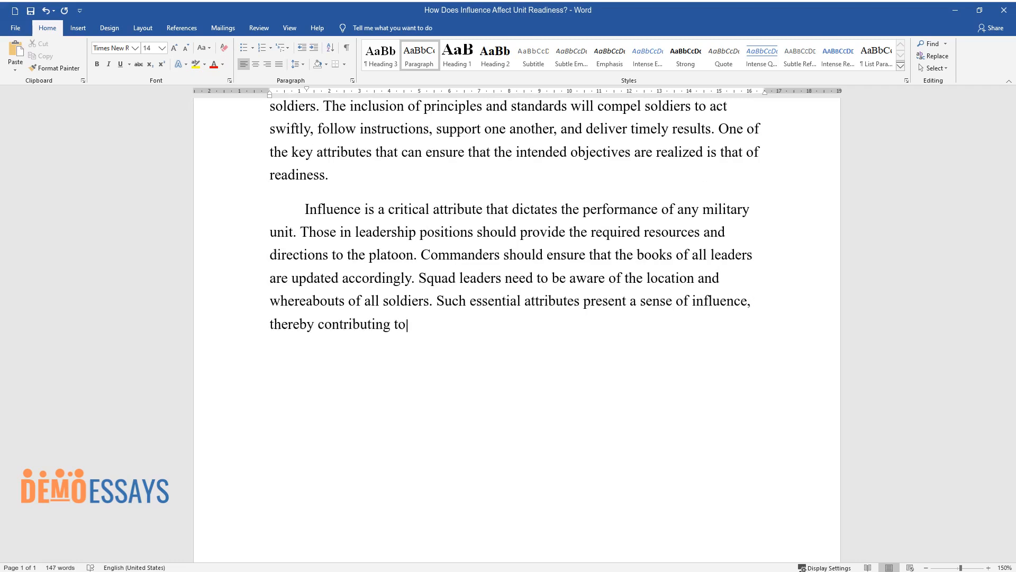
text(the unit's readiness at all times)
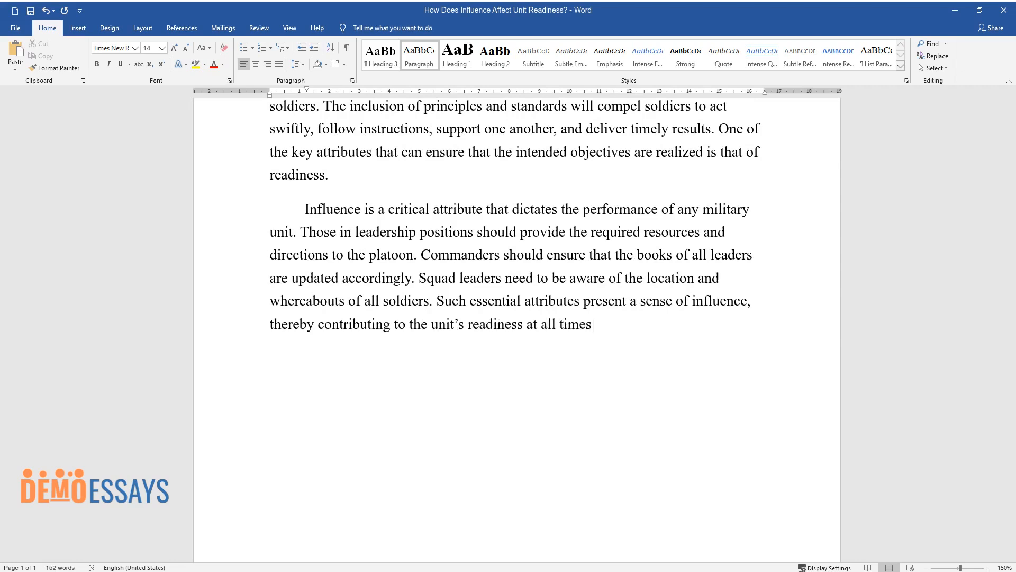
text(The issue)
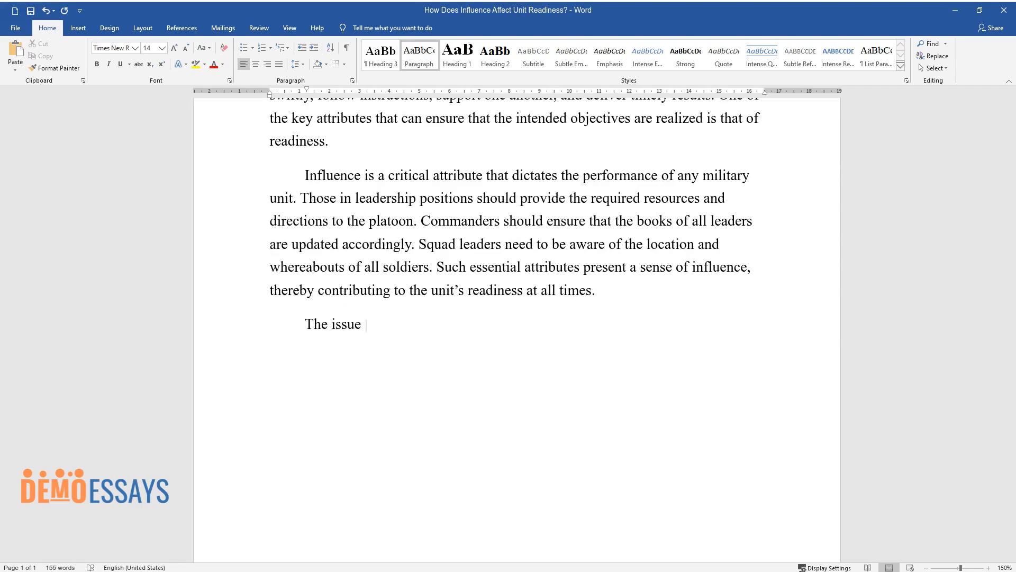
Step: Write the paragraph on empowering and motivating followers, ending 'that might occur.'
text(of motivation is essential when focusing on the goals of a platoon.)
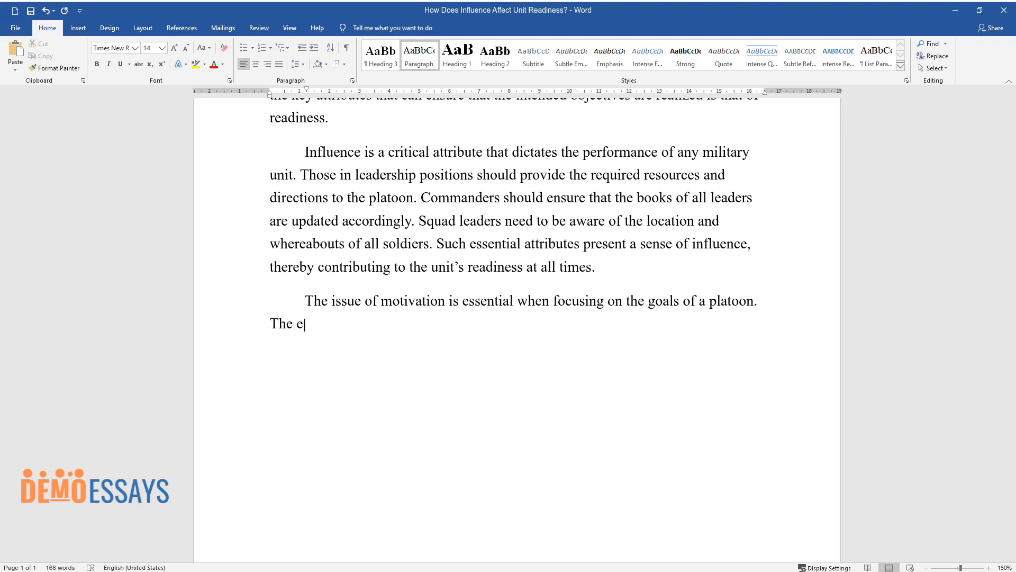
text(mpowerment and guidance of followers)
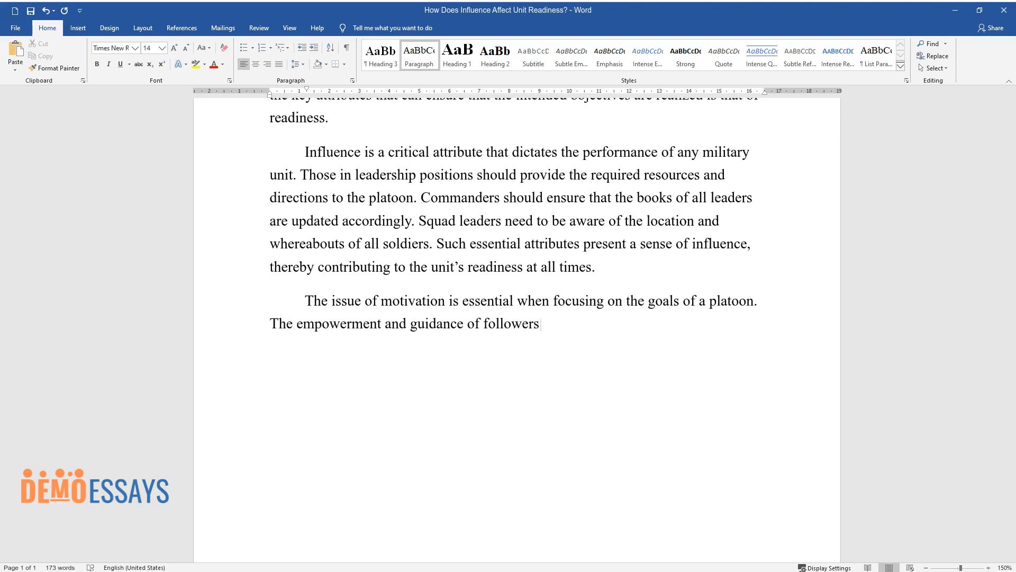
text(can become a powerful strategy for)
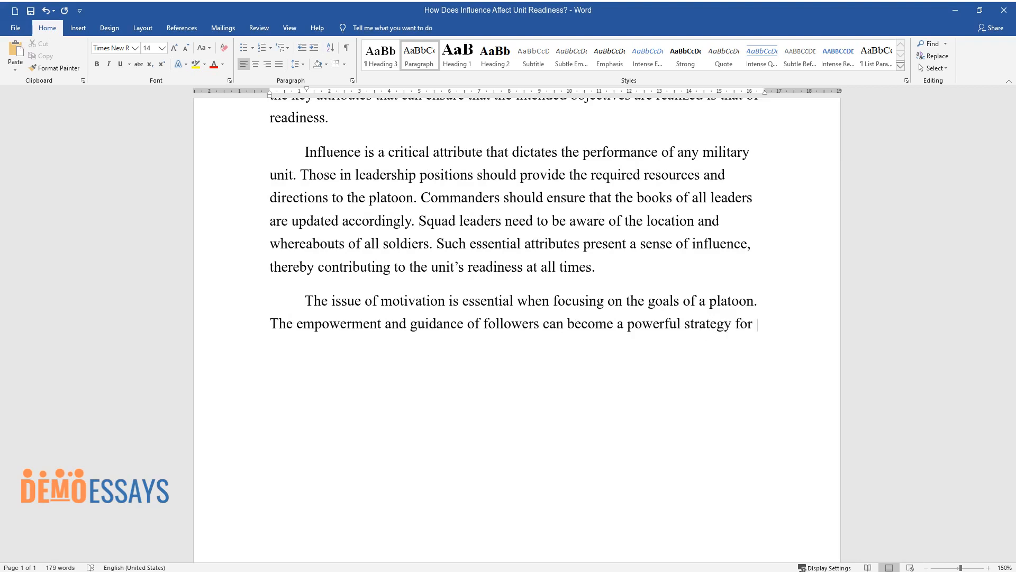
text(guiding others. The leader should be)
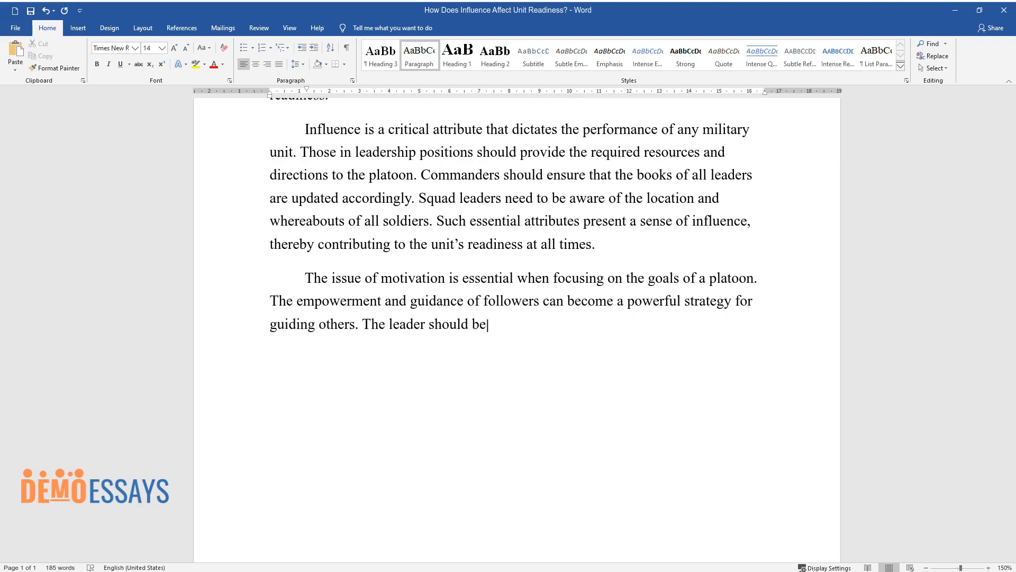
text(in a position to identify some of the best)
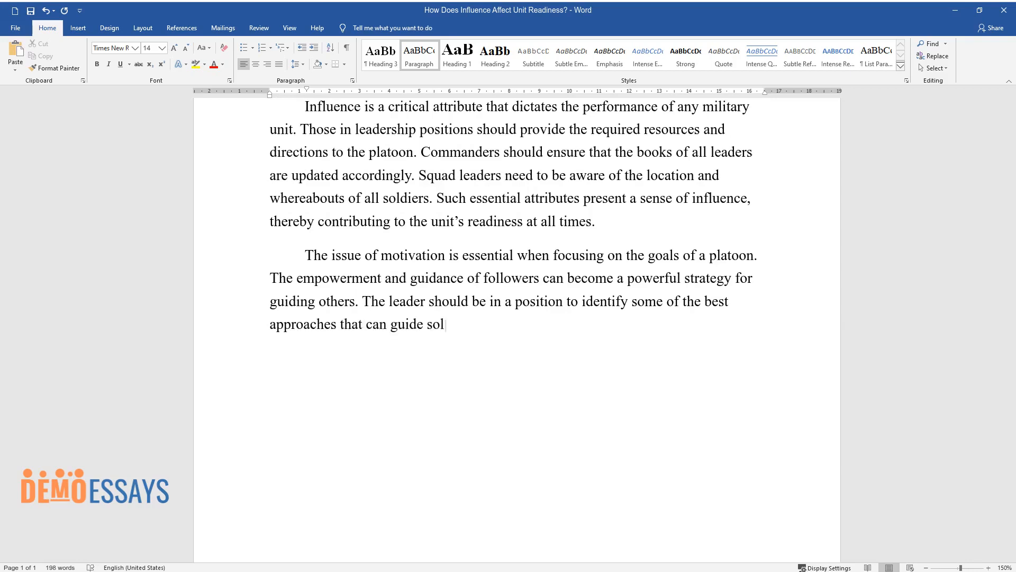
text(diers to overcome various challenges associated with)
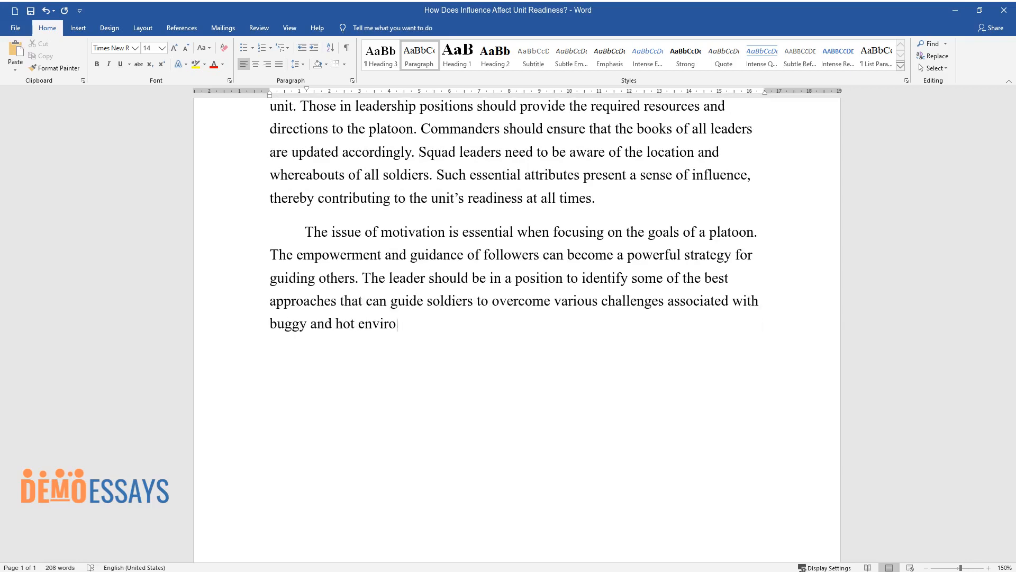
text(nments. Unless those in leadership p)
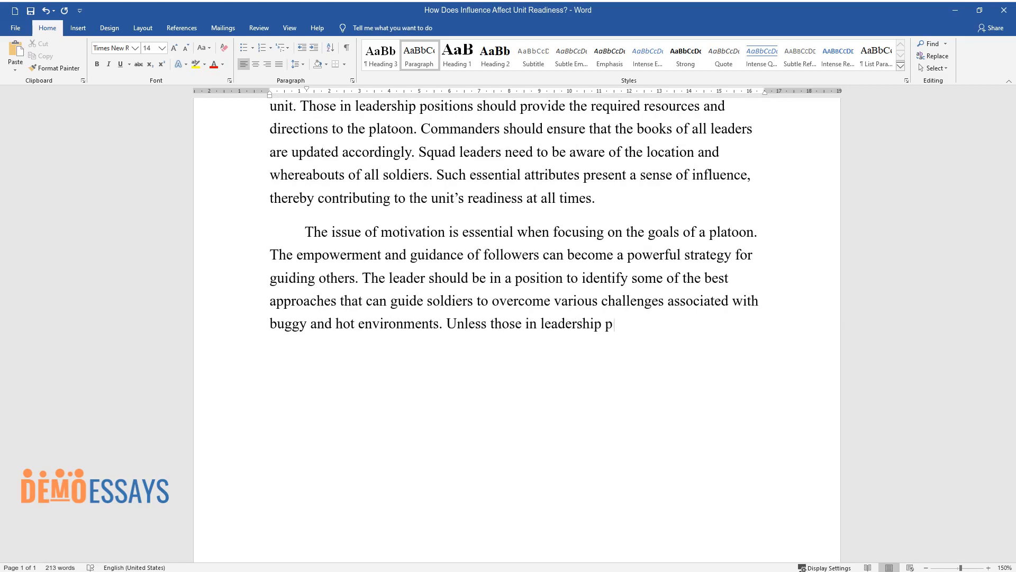
text(ositions promote their followers' mor)
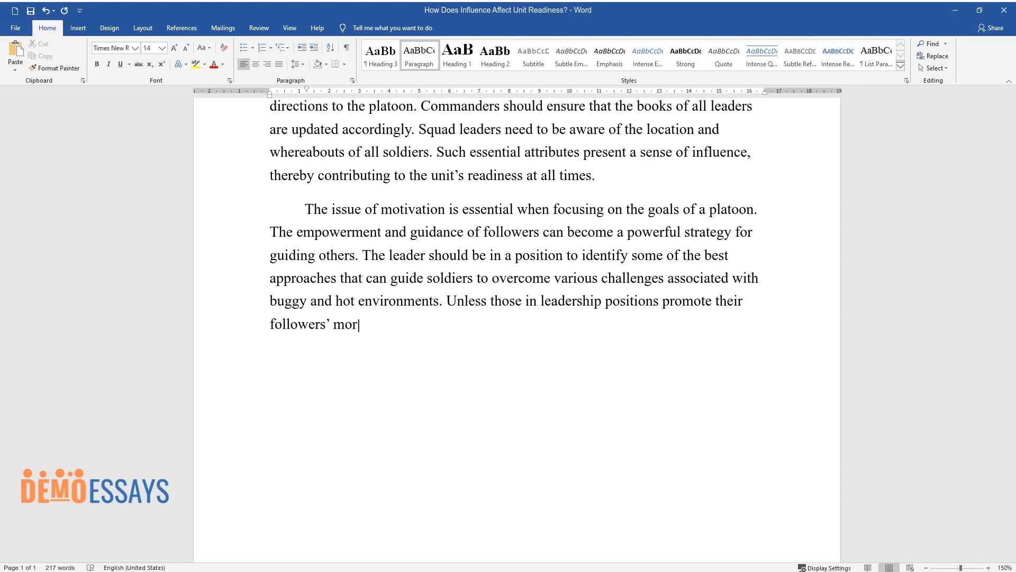
text(ale and involvement, the unit will be less prepared for any)
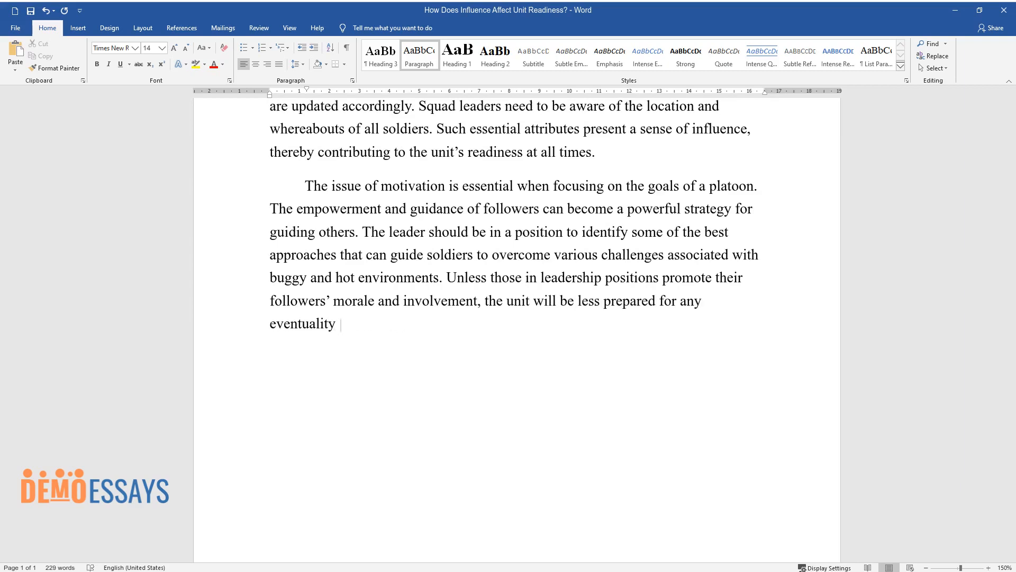
text(that might occur.)
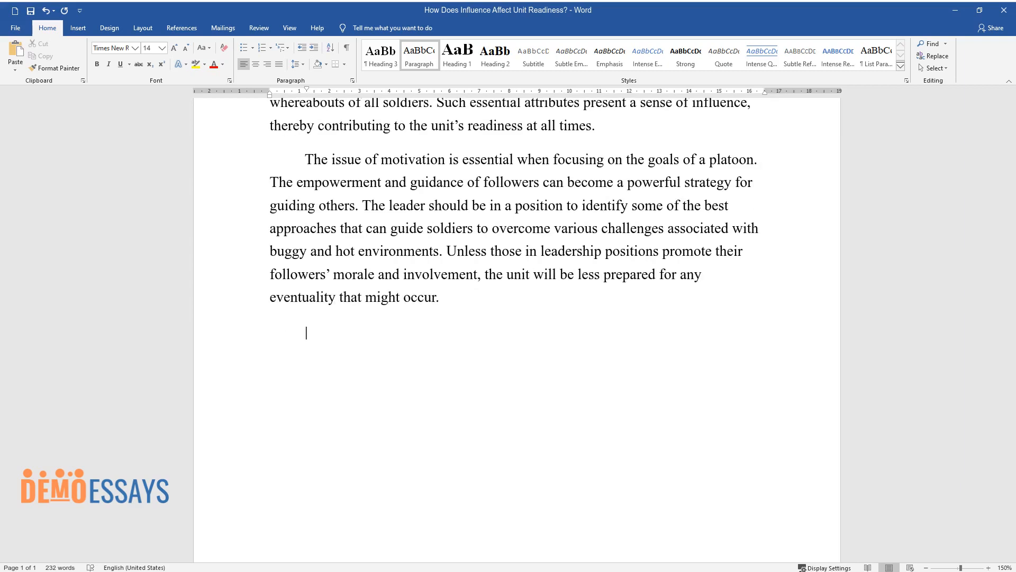
Step: Begin 'While considering the intended goals' about handling personal problems and worthwhile policies
text(While considering the intended)
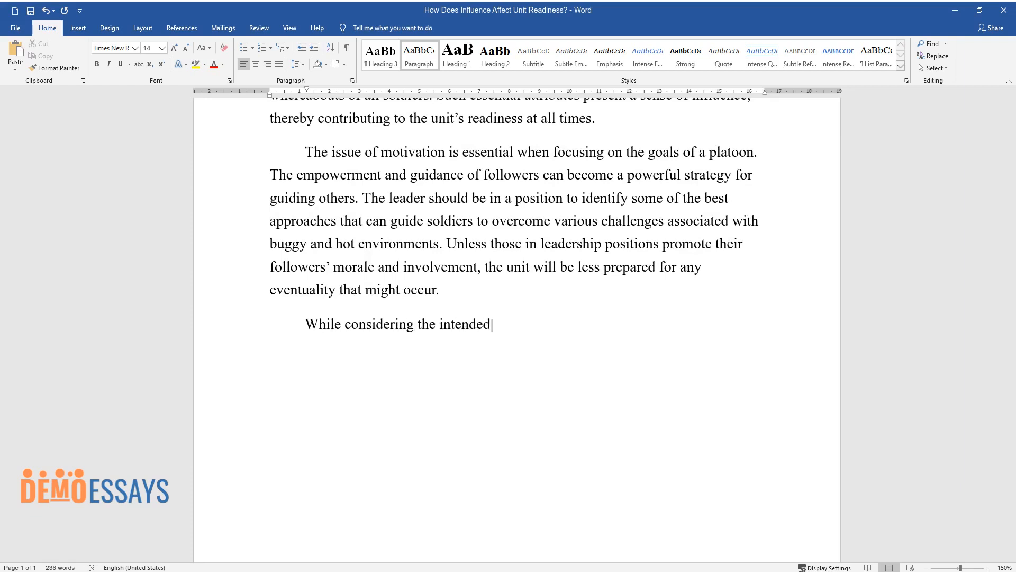
text(goals, commanders and leaders shoul)
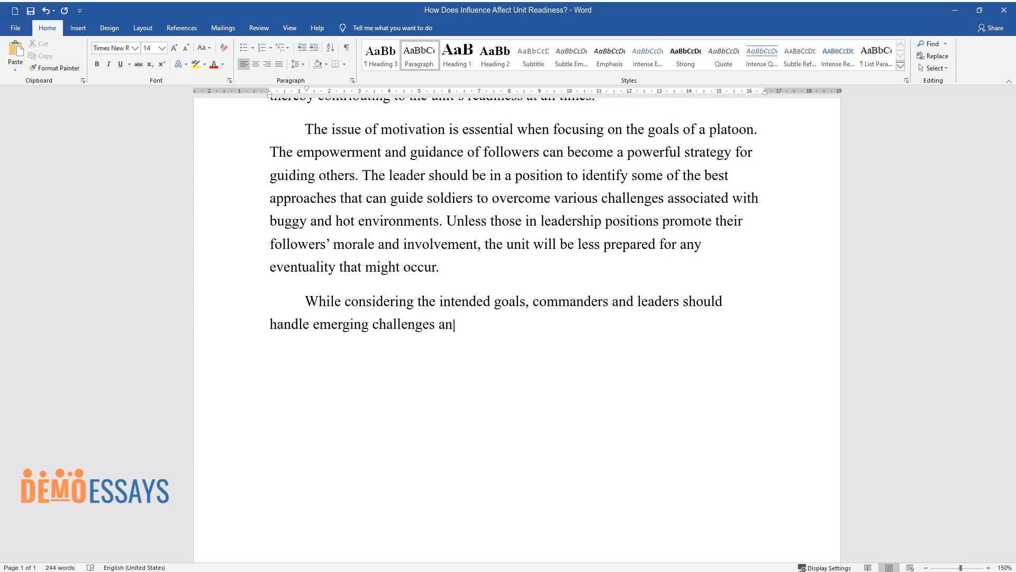
text(d personal problems efficiently.)
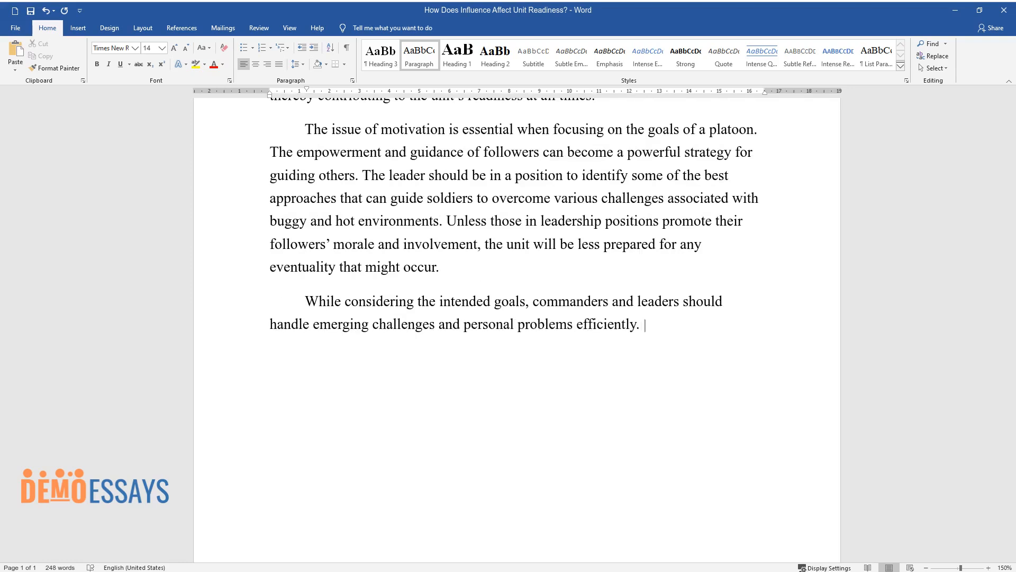
text(The established policies are wort)
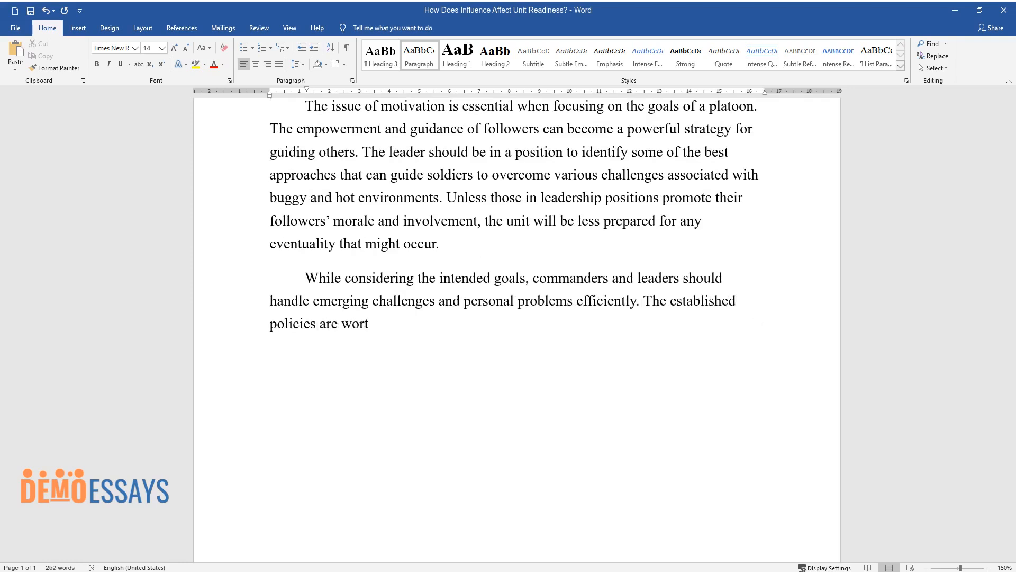
text(h considering since they influence)
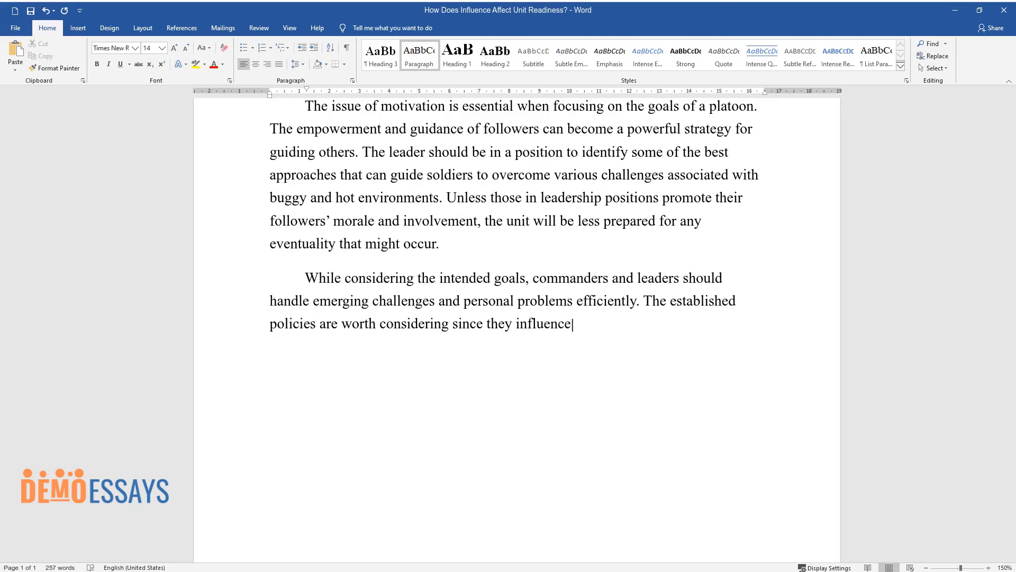
text(soldiers positively. Those in su)
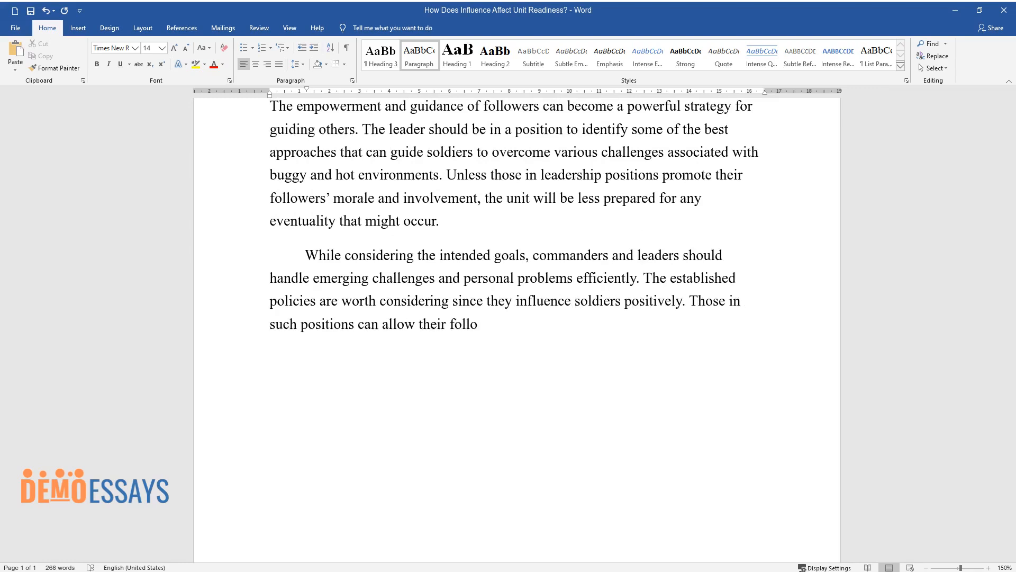
text(wers to unwind, share ideas, and relax to)
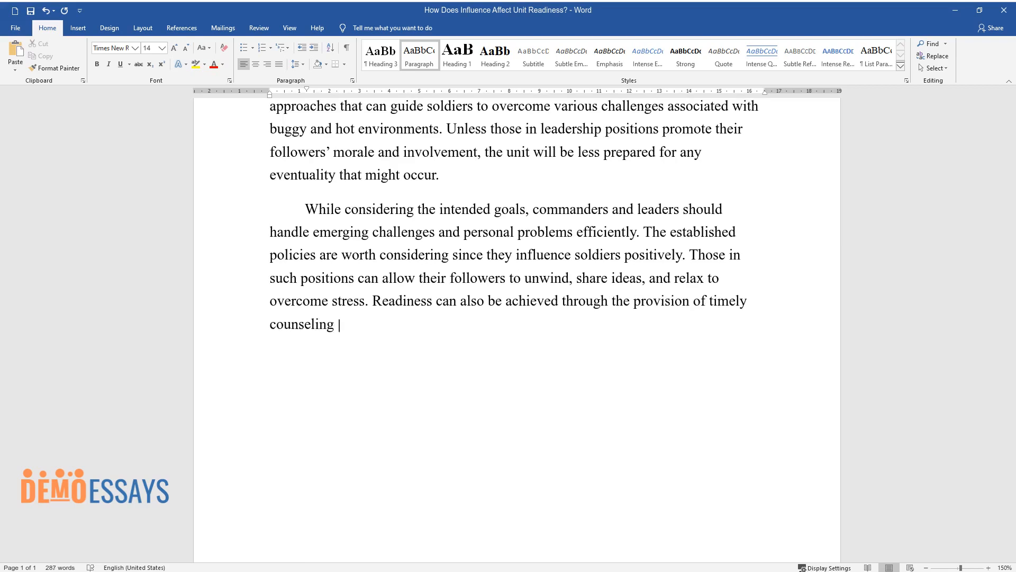
Step: Add counseling, substance-abuse monitoring and resolving differences, ending 'to achieve their aims.'
text(sessions. Platoons could also ben)
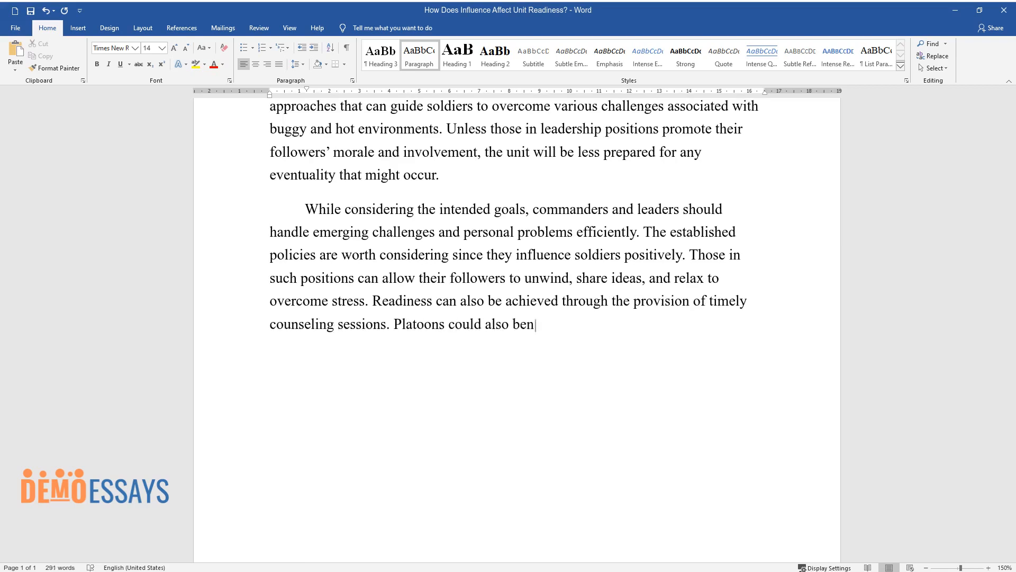
text(efit from policies aimed at monitoring,)
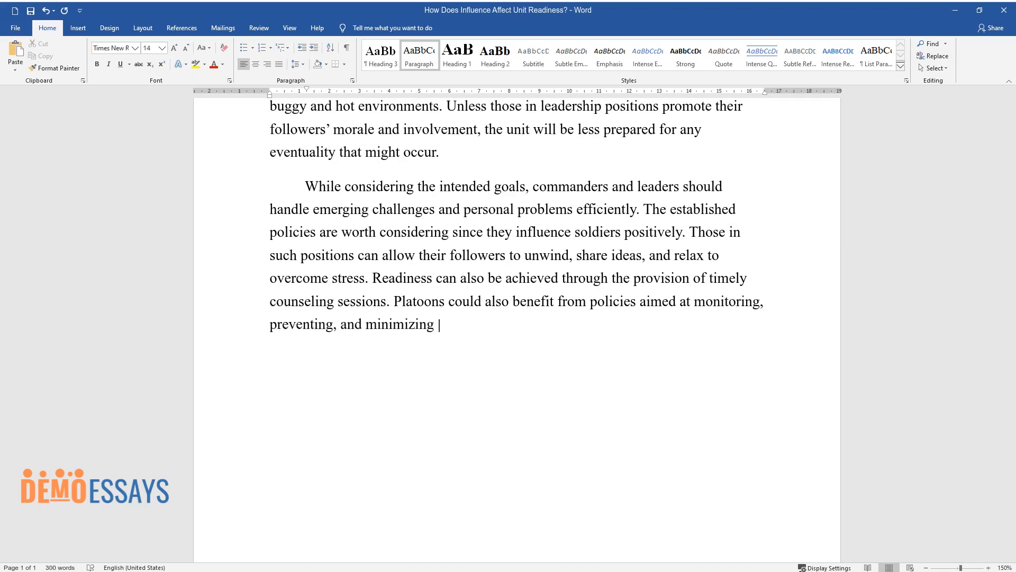
text(substance abuse. When differences)
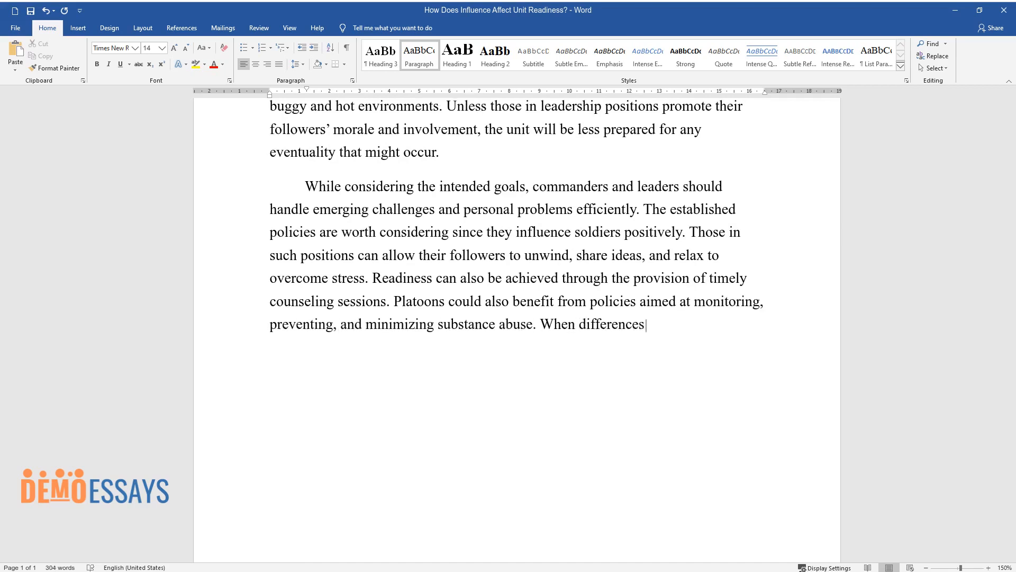
text(emerge among the soldiers, it is)
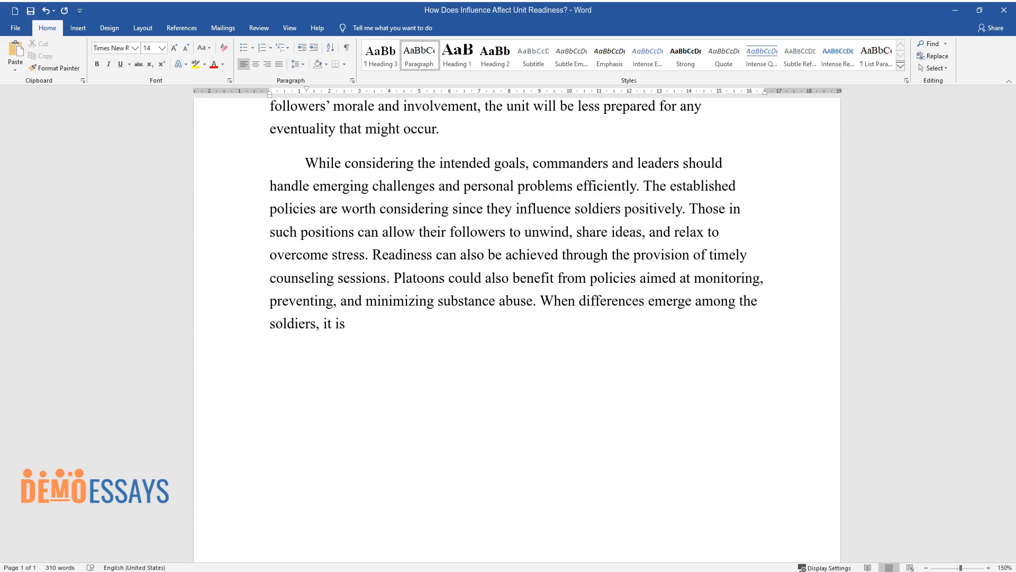
text(necessary to remain supportive an)
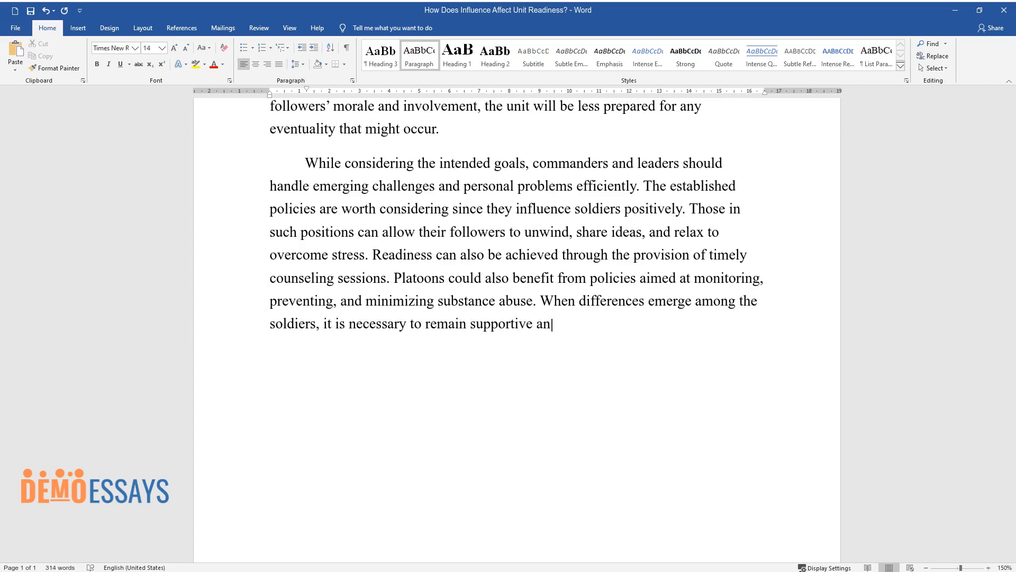
text(d offer insights to address them.)
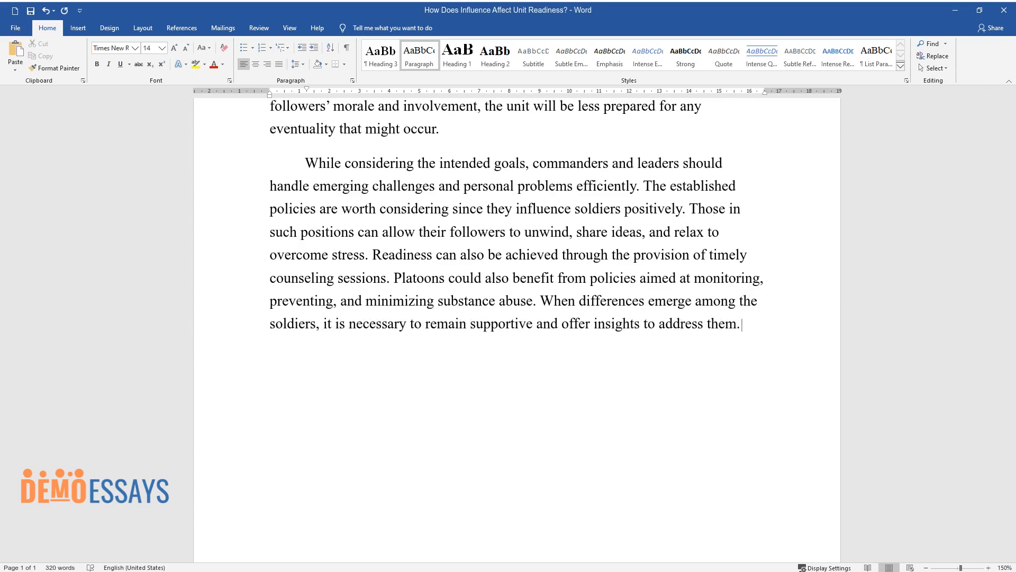
text(This strategy will create a positive environment for all the soldi)
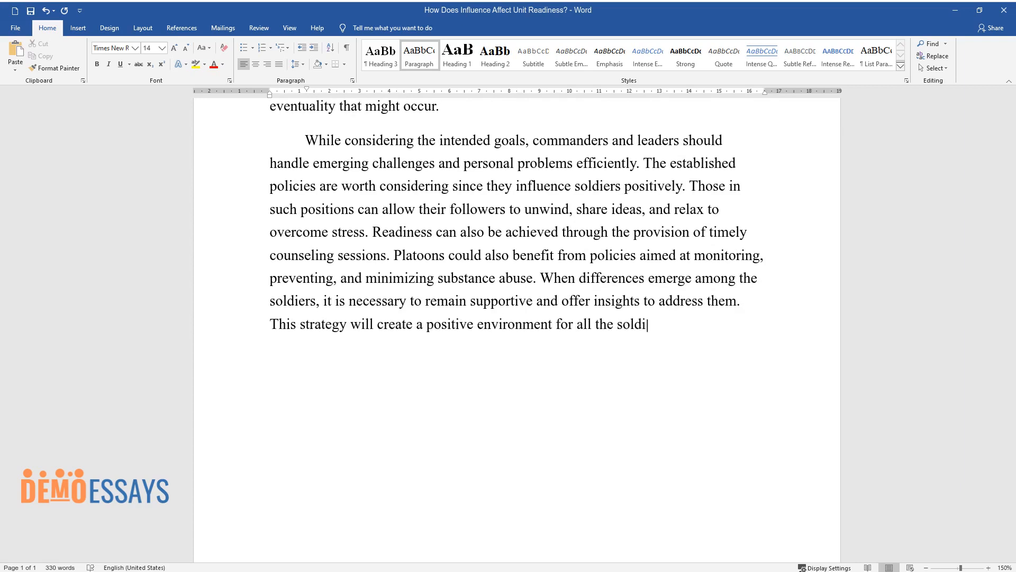
text(ers to achieve their aims.)
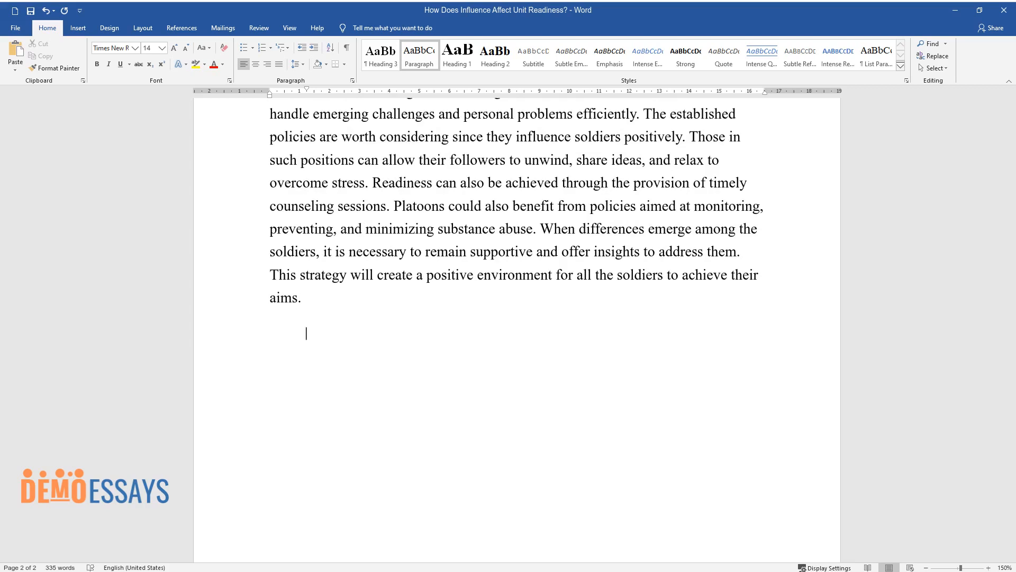
Step: Begin 'Influence can become a powerful initiative' on field and sea operations and platoon deployments
text(Influence can become a p)
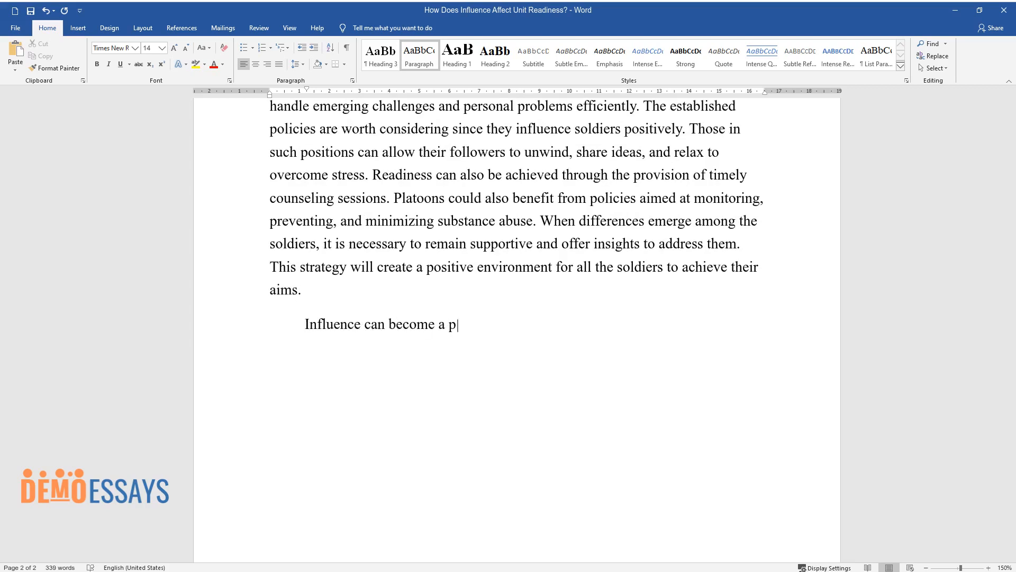
text(owerful initiative whenever pursuing and)
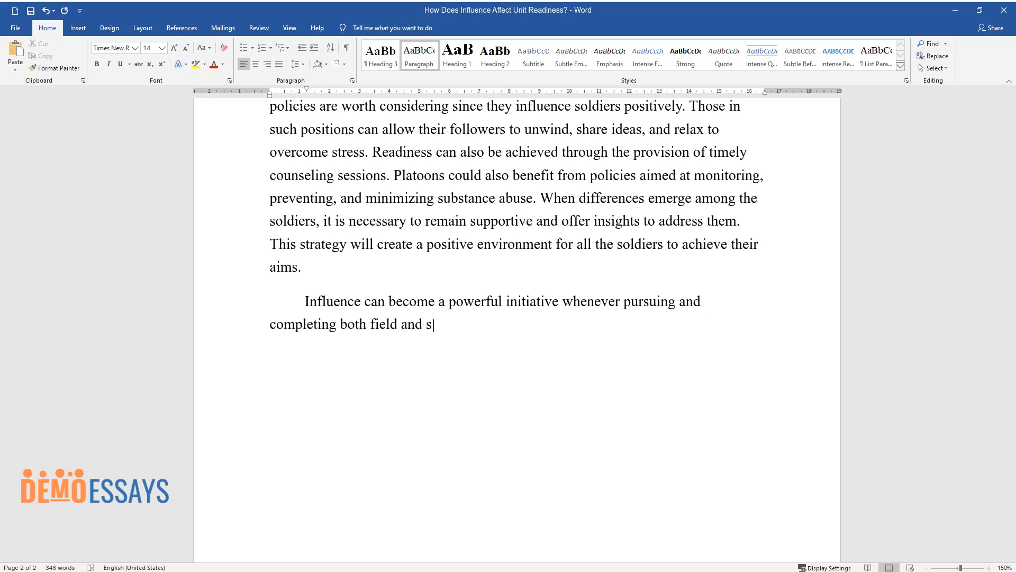
text(ea operations. Leaders need to oversee the transition of)
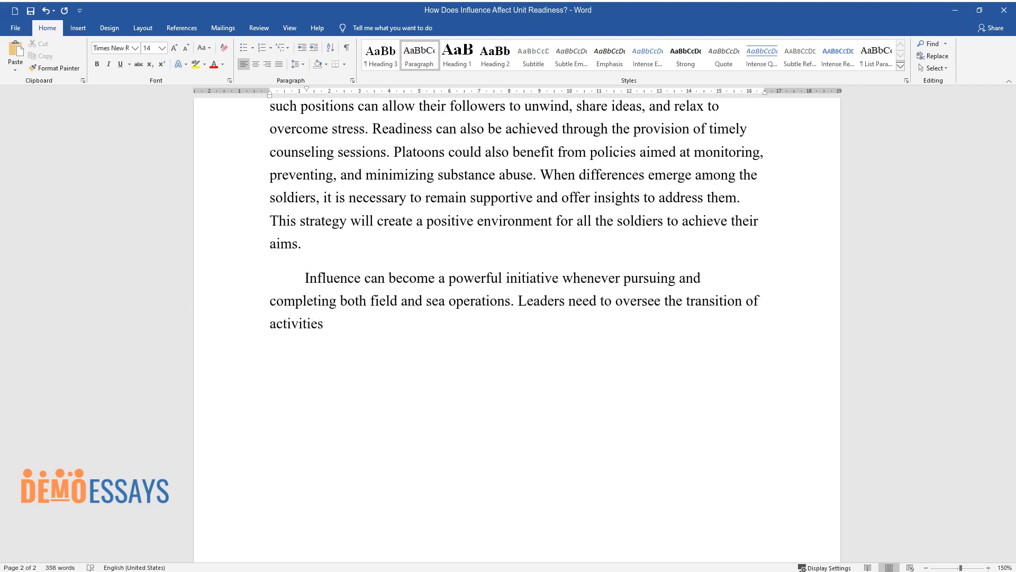
text(and efforts throughout the period. Lieutenants should consider how)
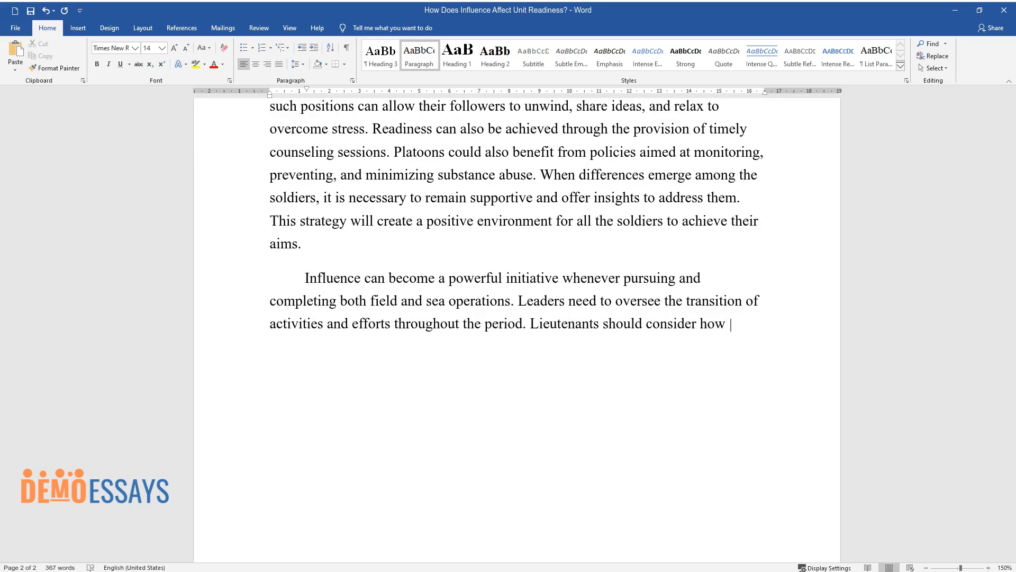
text(their platoons will survive in dif)
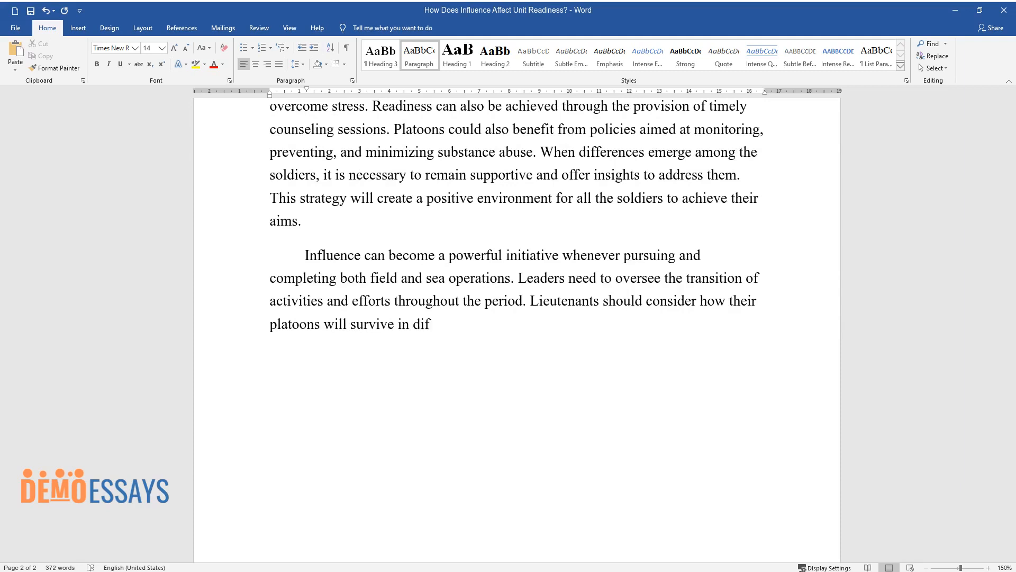
text(ferent deployments, maintain stres)
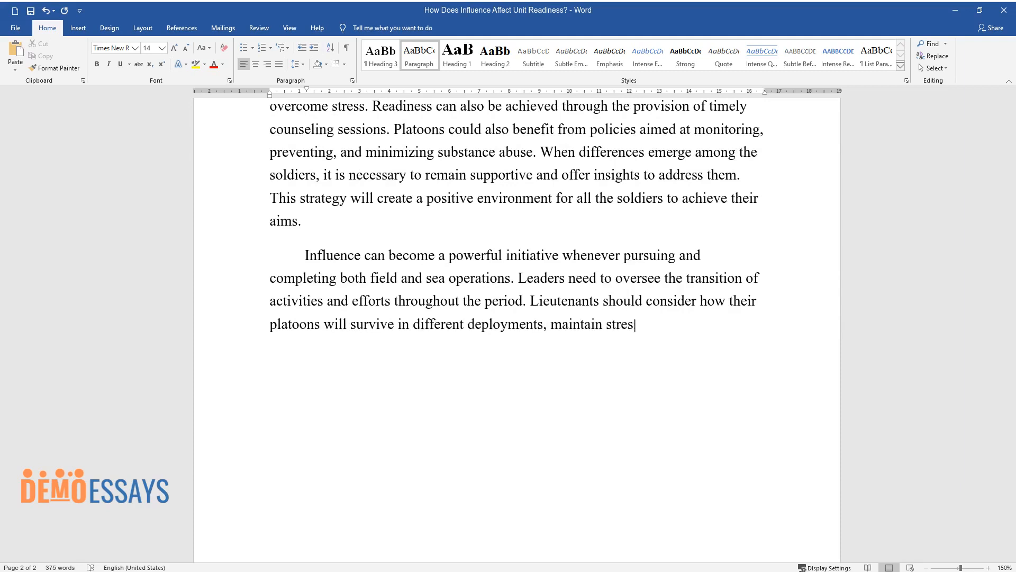
text(s, follow orders directly, and ap)
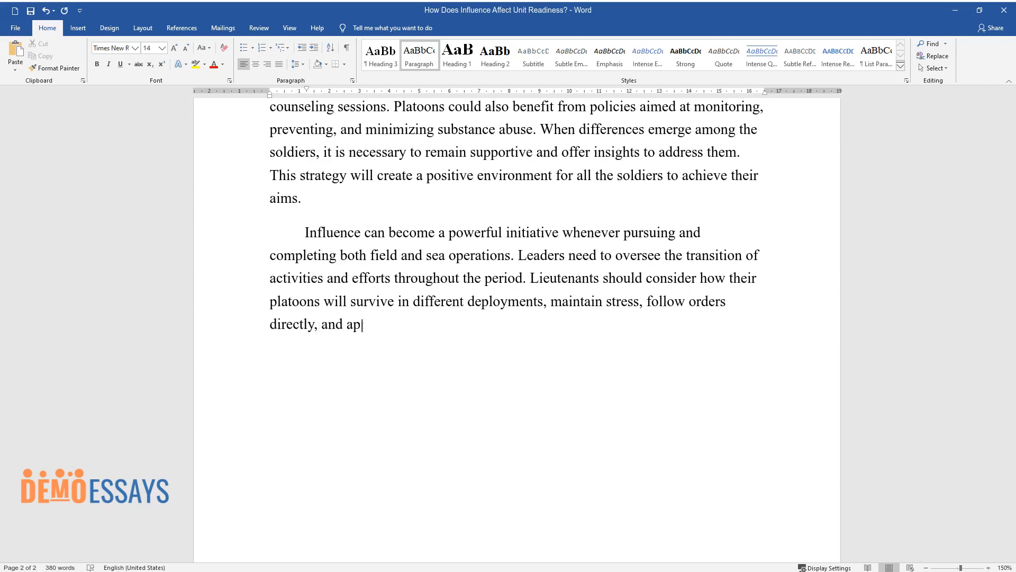
text(ply their competencies to achieve t)
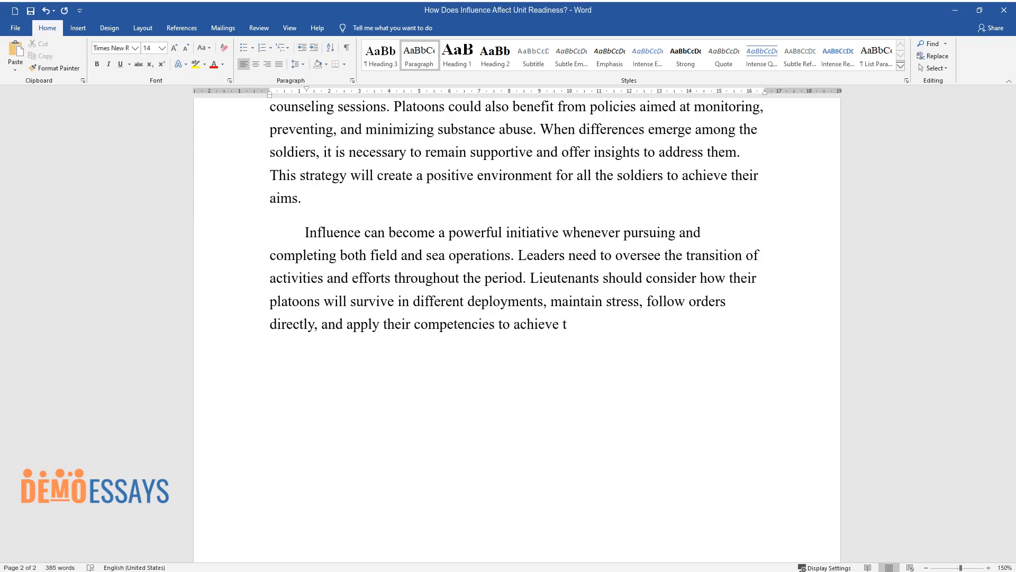
Step: Add the representation and reliable-captain sentences, ending 'deliver positive results.'
text(he intended aims. Through represen)
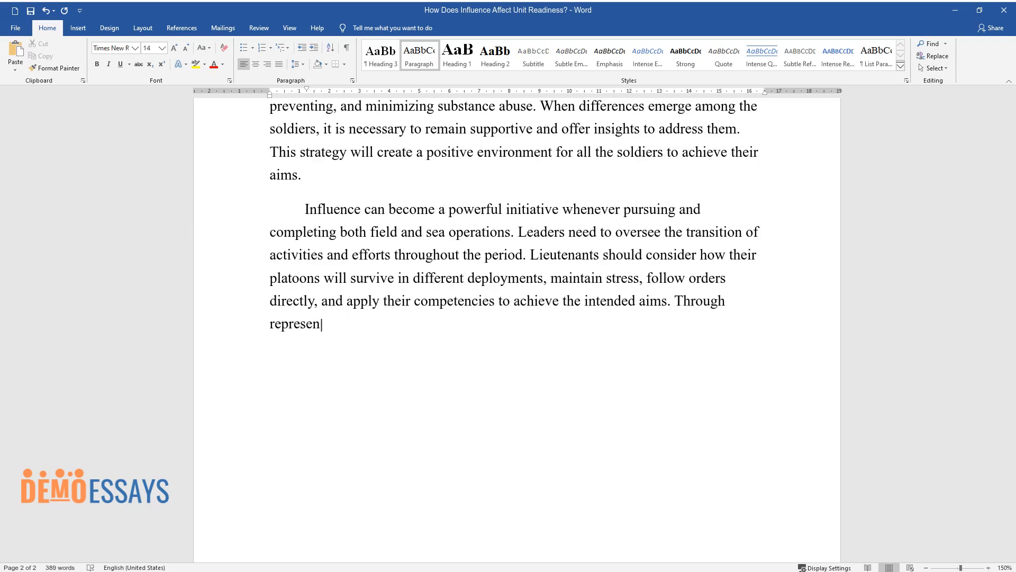
text(tation, every soldier gets a new o)
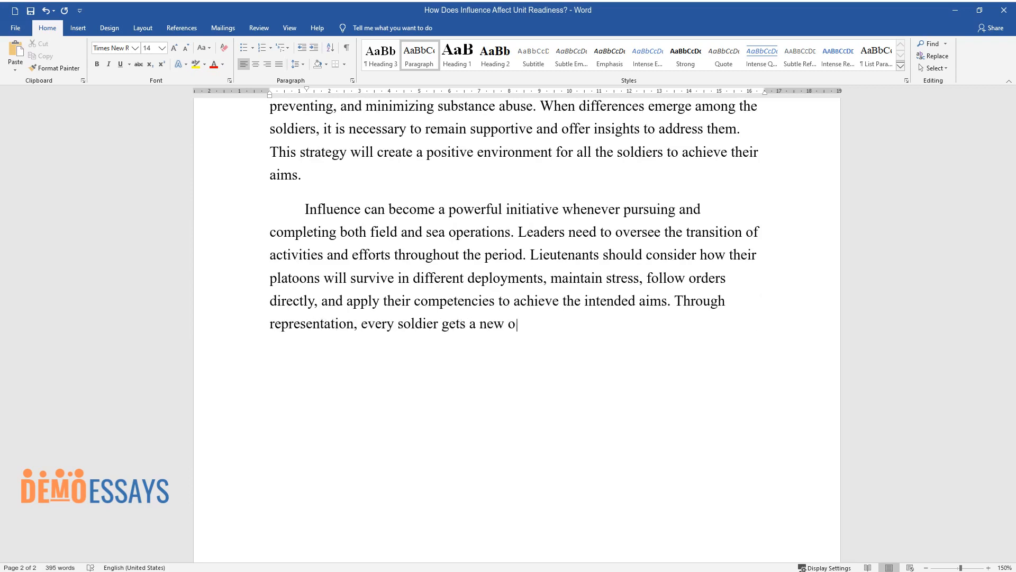
text(pportunity to develop the required tenets)
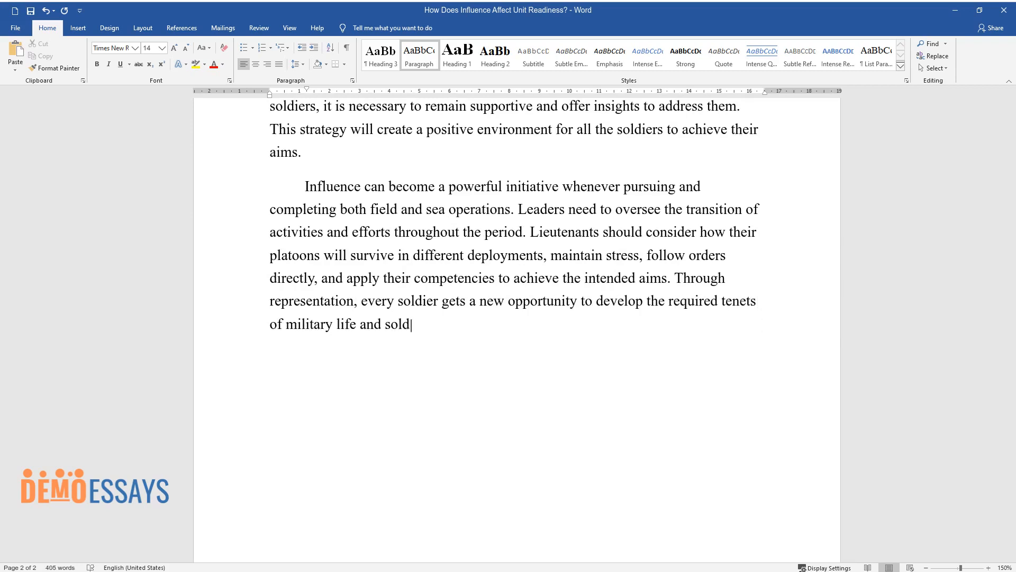
text(iering. Consequently, units will h)
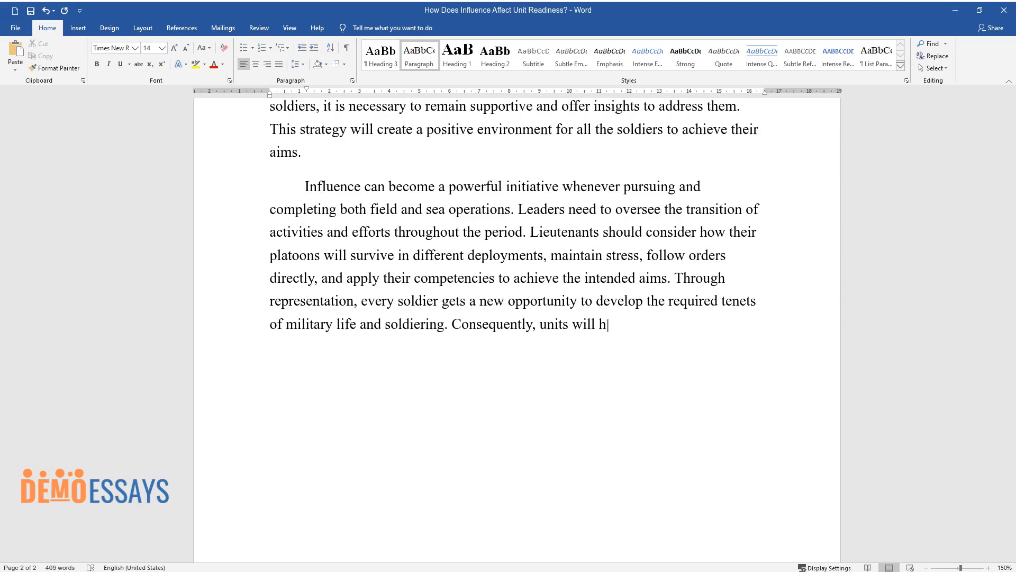
text(ave a reliable captain to seek gui)
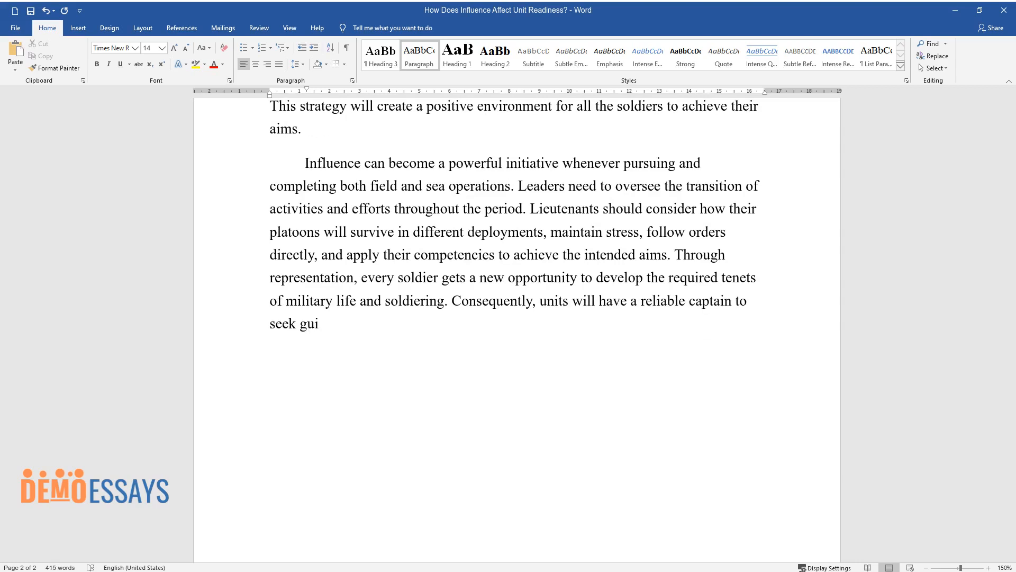
text(dance, follow the presented guidel)
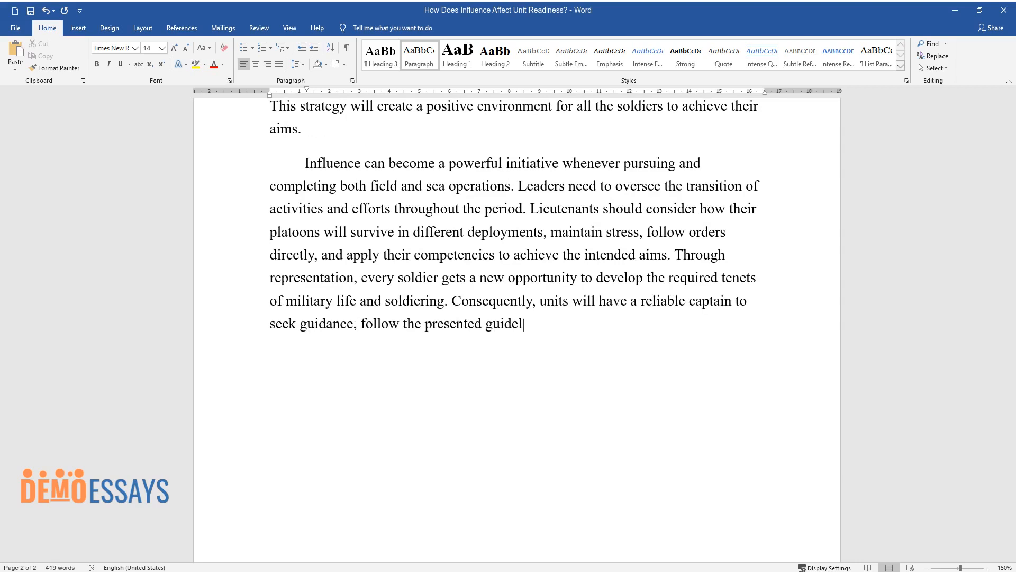
text(ines, and collaborate to deliver p)
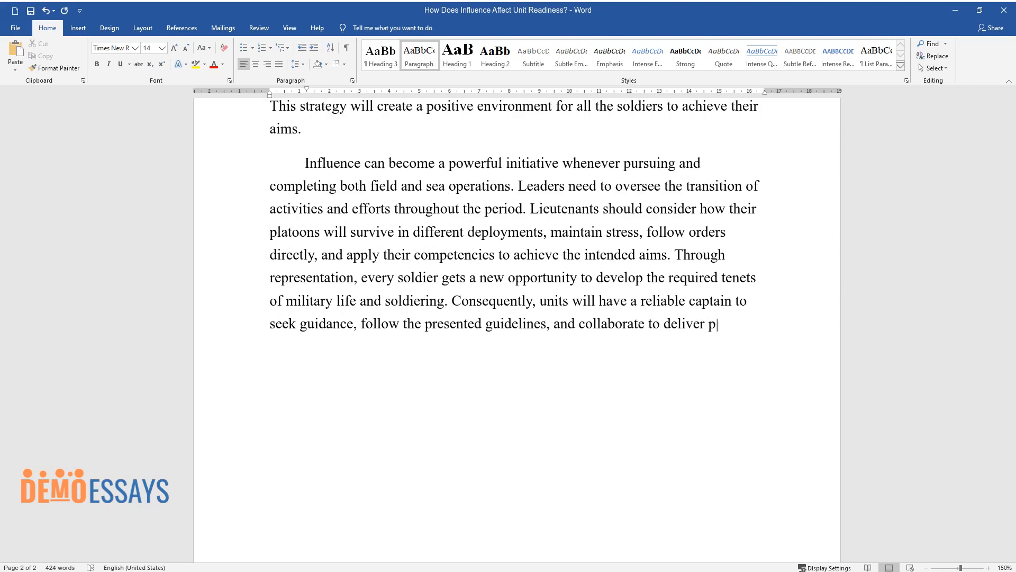
text(ositive results.)
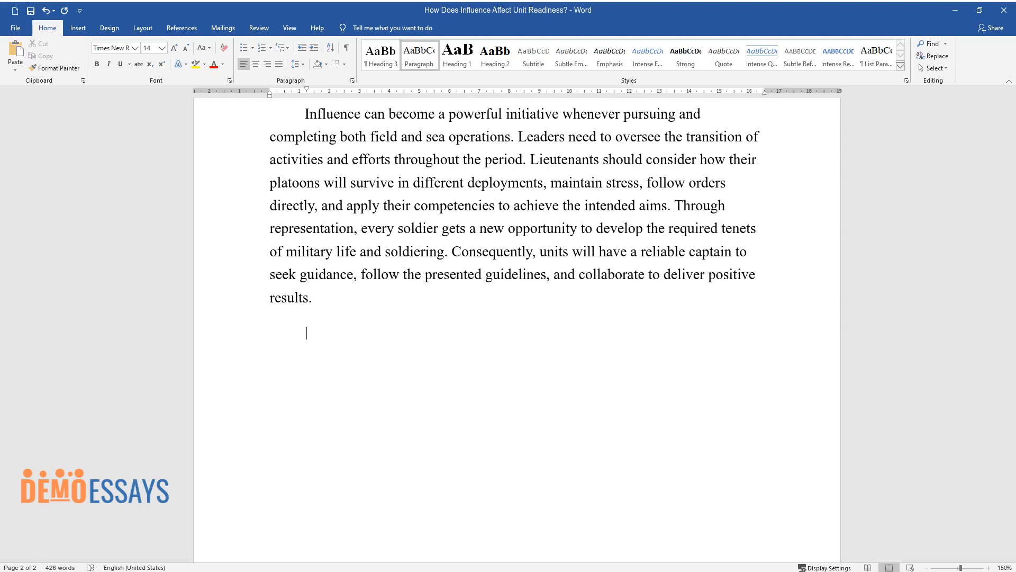
Step: Start 'From this analysis, it is evident...' on commanders' awareness, motivation and standards
text(From this analysis, it is evide)
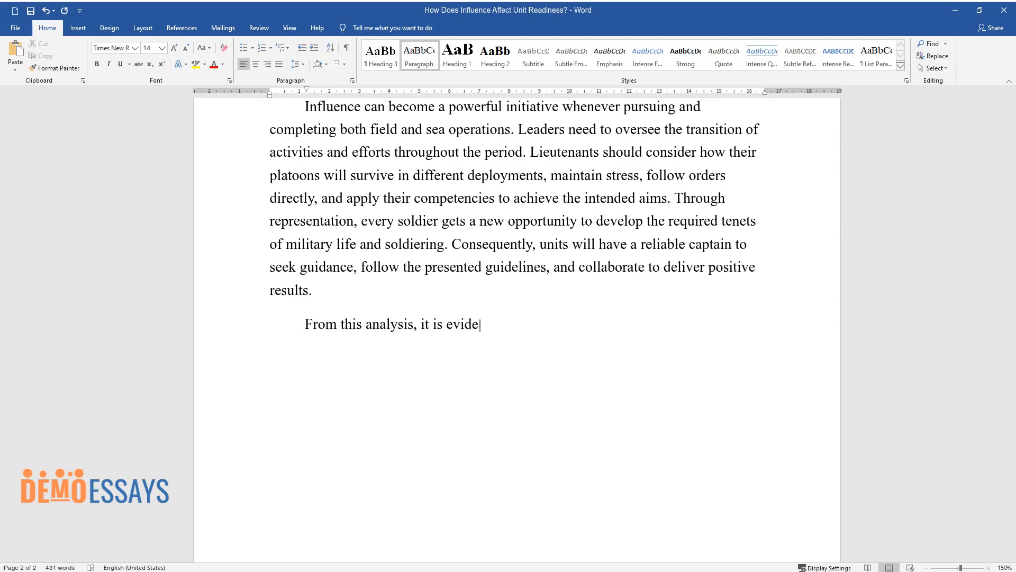
text(nt that commanders should be aware of their)
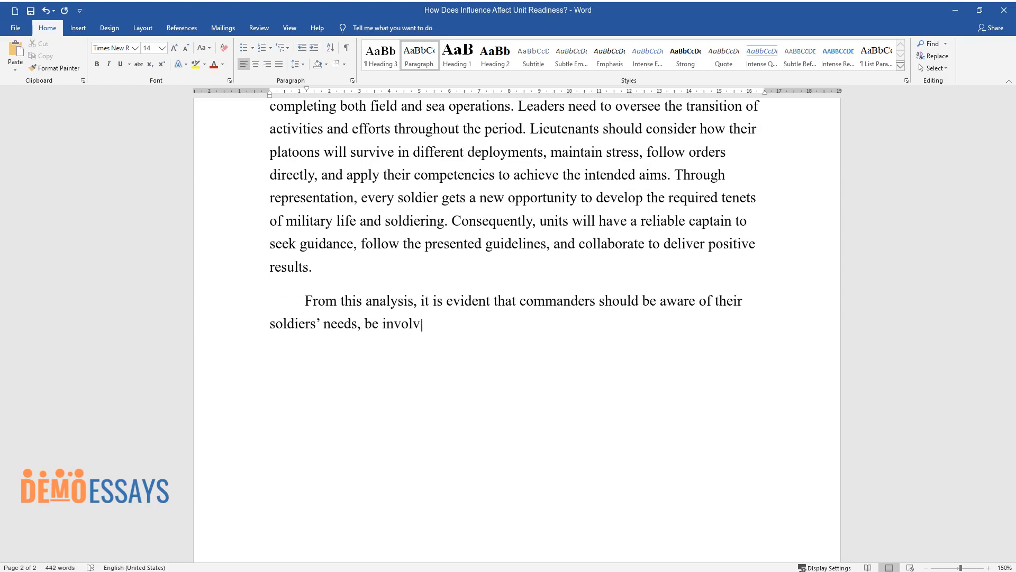
text(ed, analyze the stressors in the env)
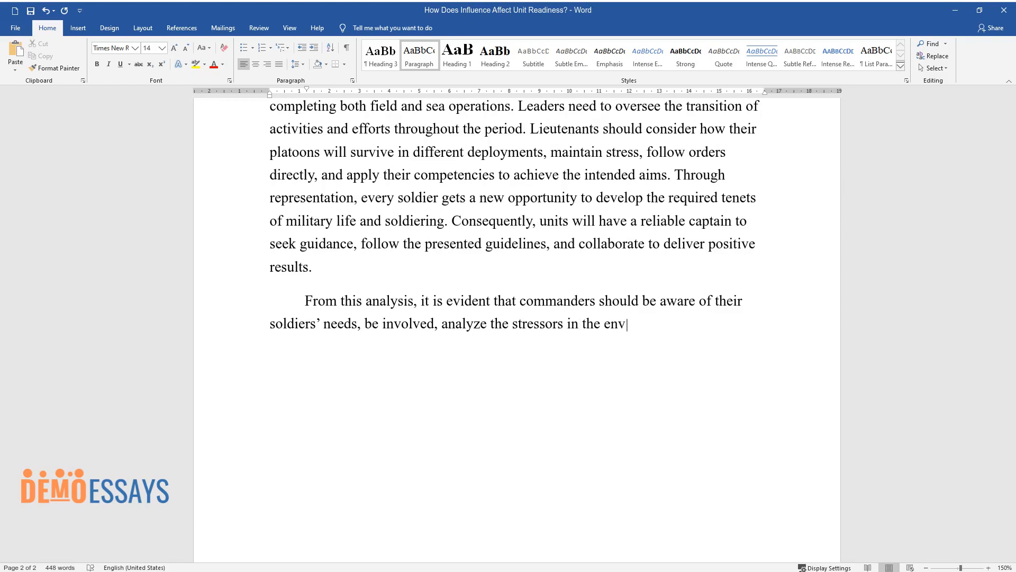
text(ironment, and offer personalized mo)
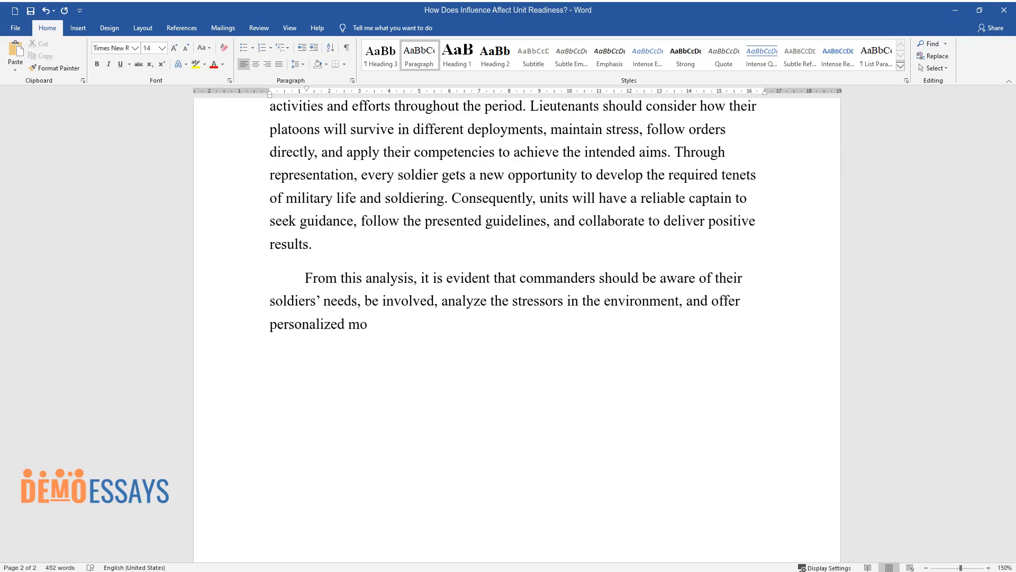
text(tivation. They need to solve emergi)
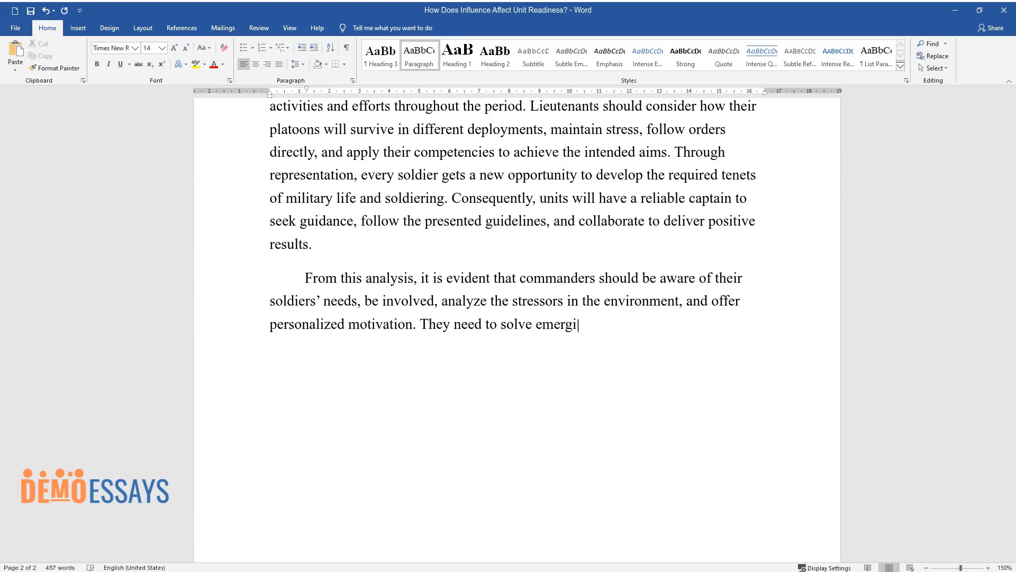
text(ng differences, monitor how fighter)
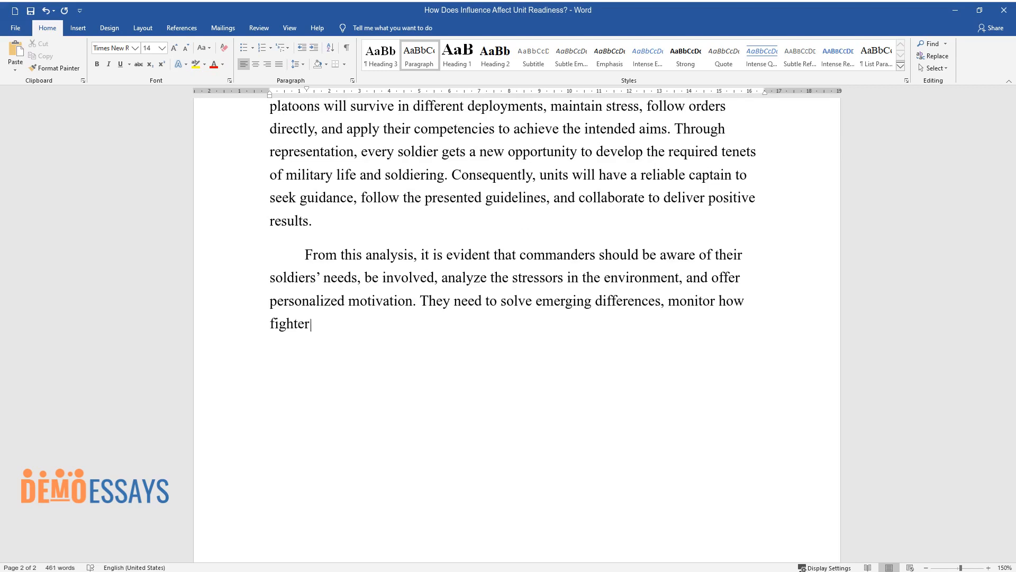
text(s adhere to the established standar)
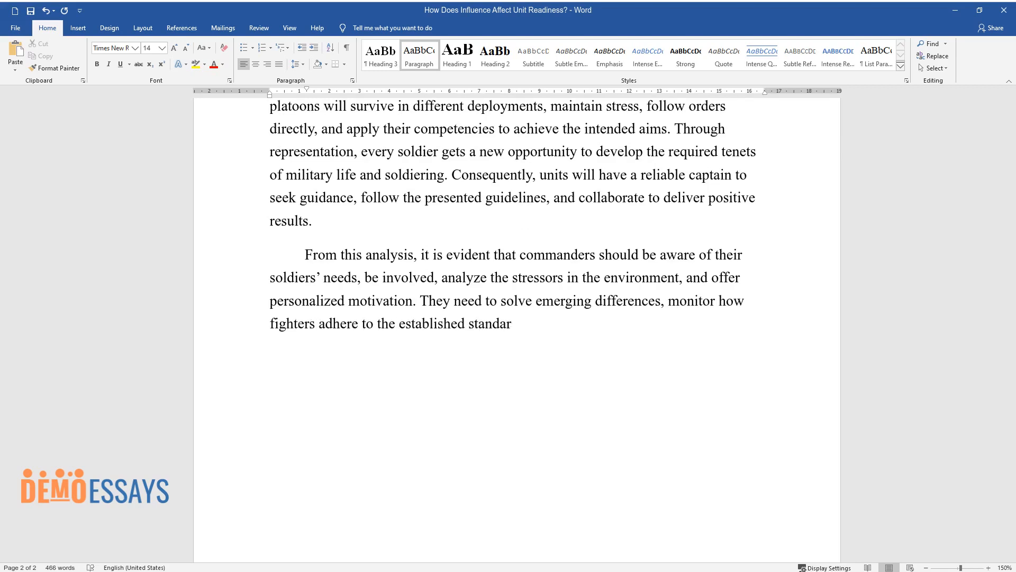
text(ds, and offer timely instructions that can)
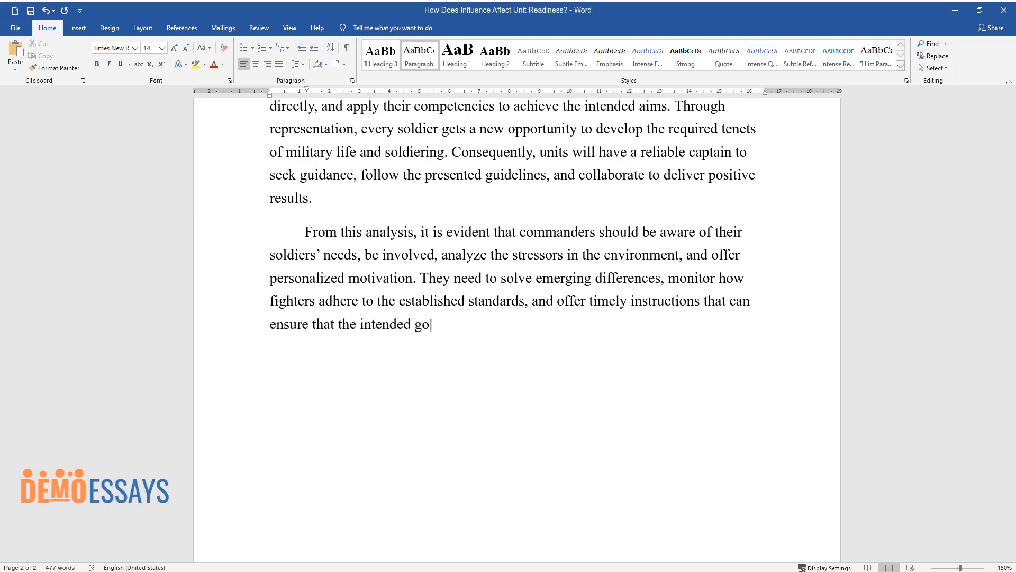
Step: Add the readiness sentences and begin 'In conclusion, leaders who consider these issues will guide'
text(als are realized. These attributes)
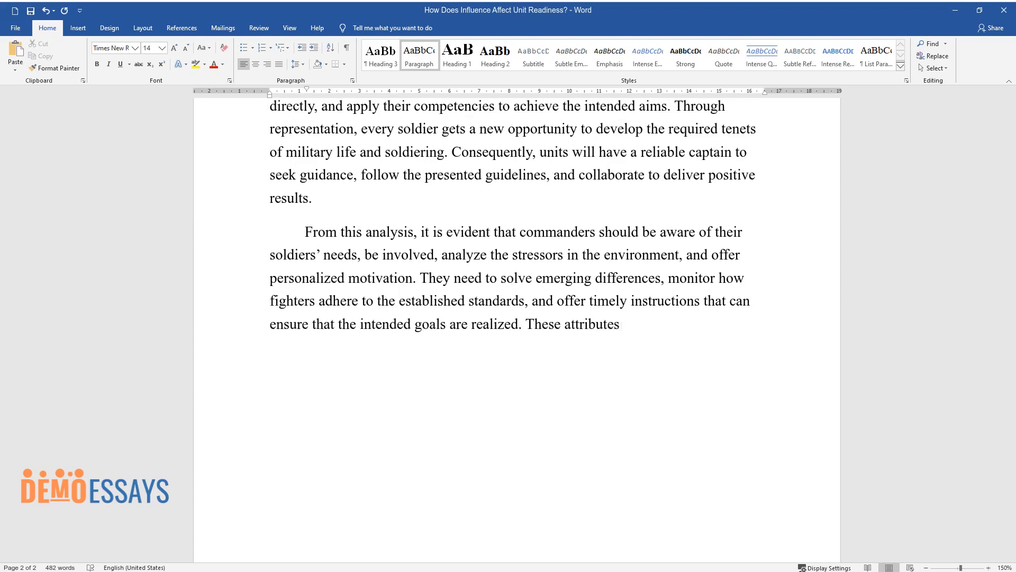
text(will increase the level of readines)
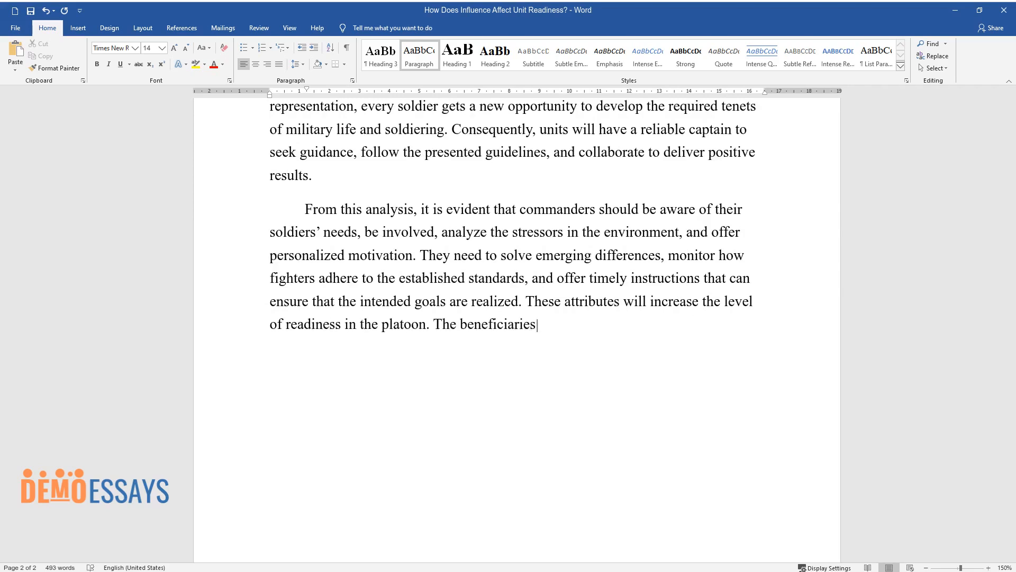
text(will develop appropriate behaviors)
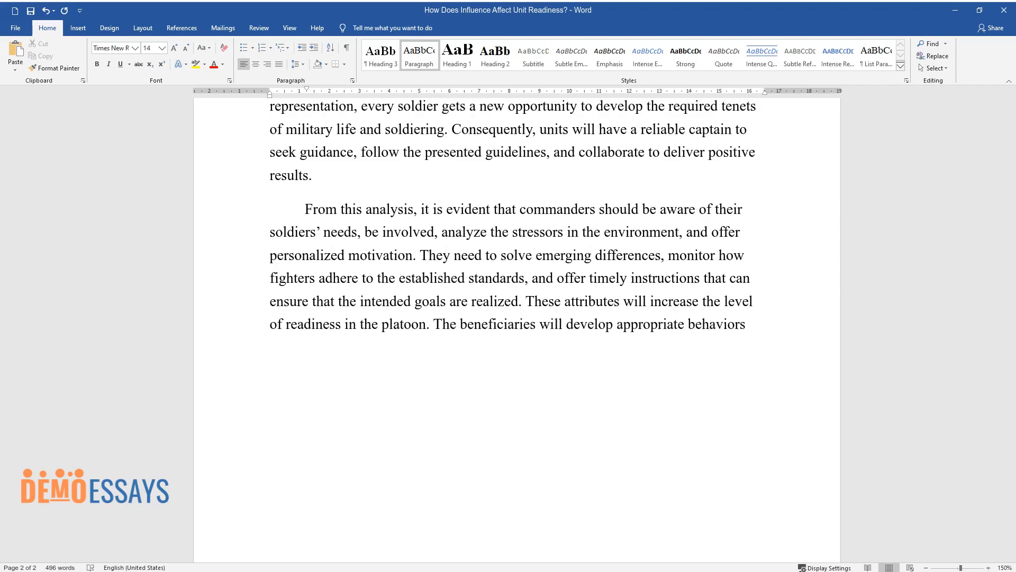
text(learn to relate positively with each other and be prepared for all mi)
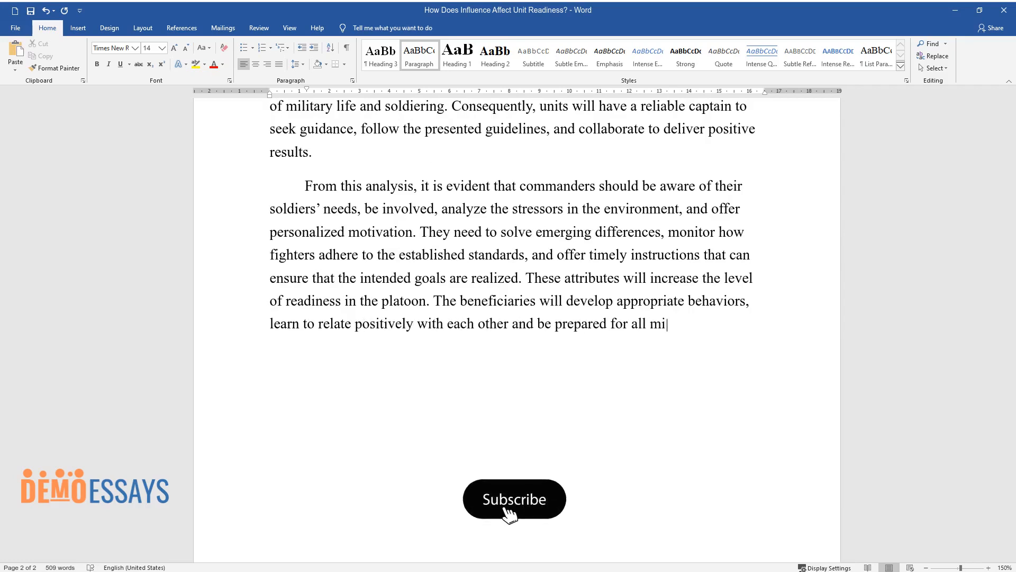
click(514, 498)
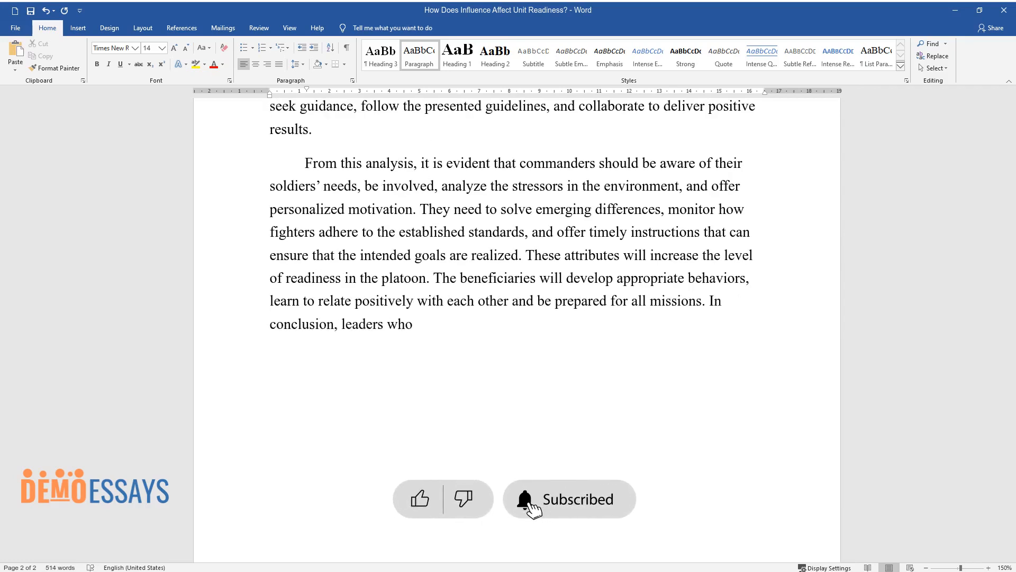
text(consider these issues will guide th)
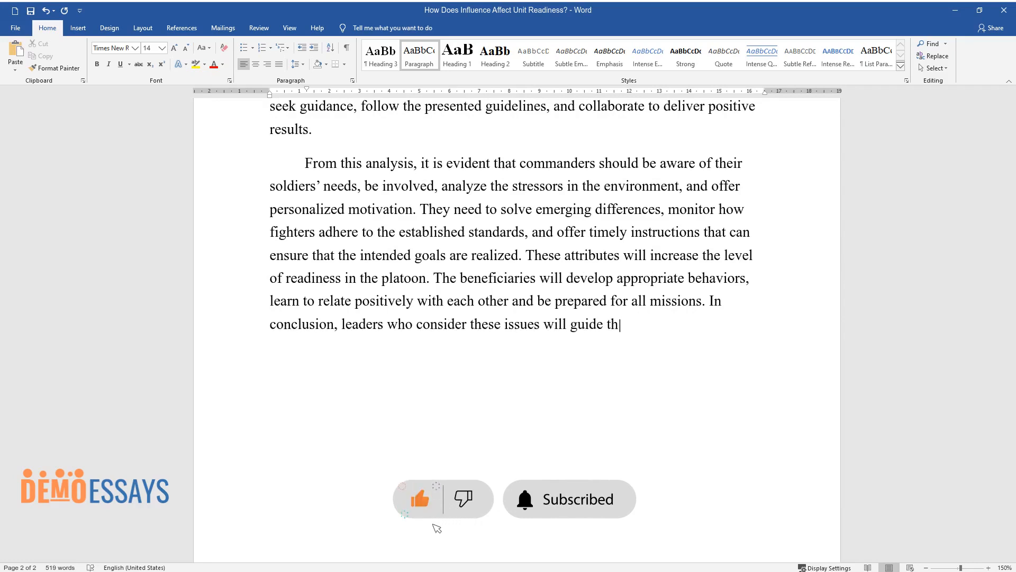